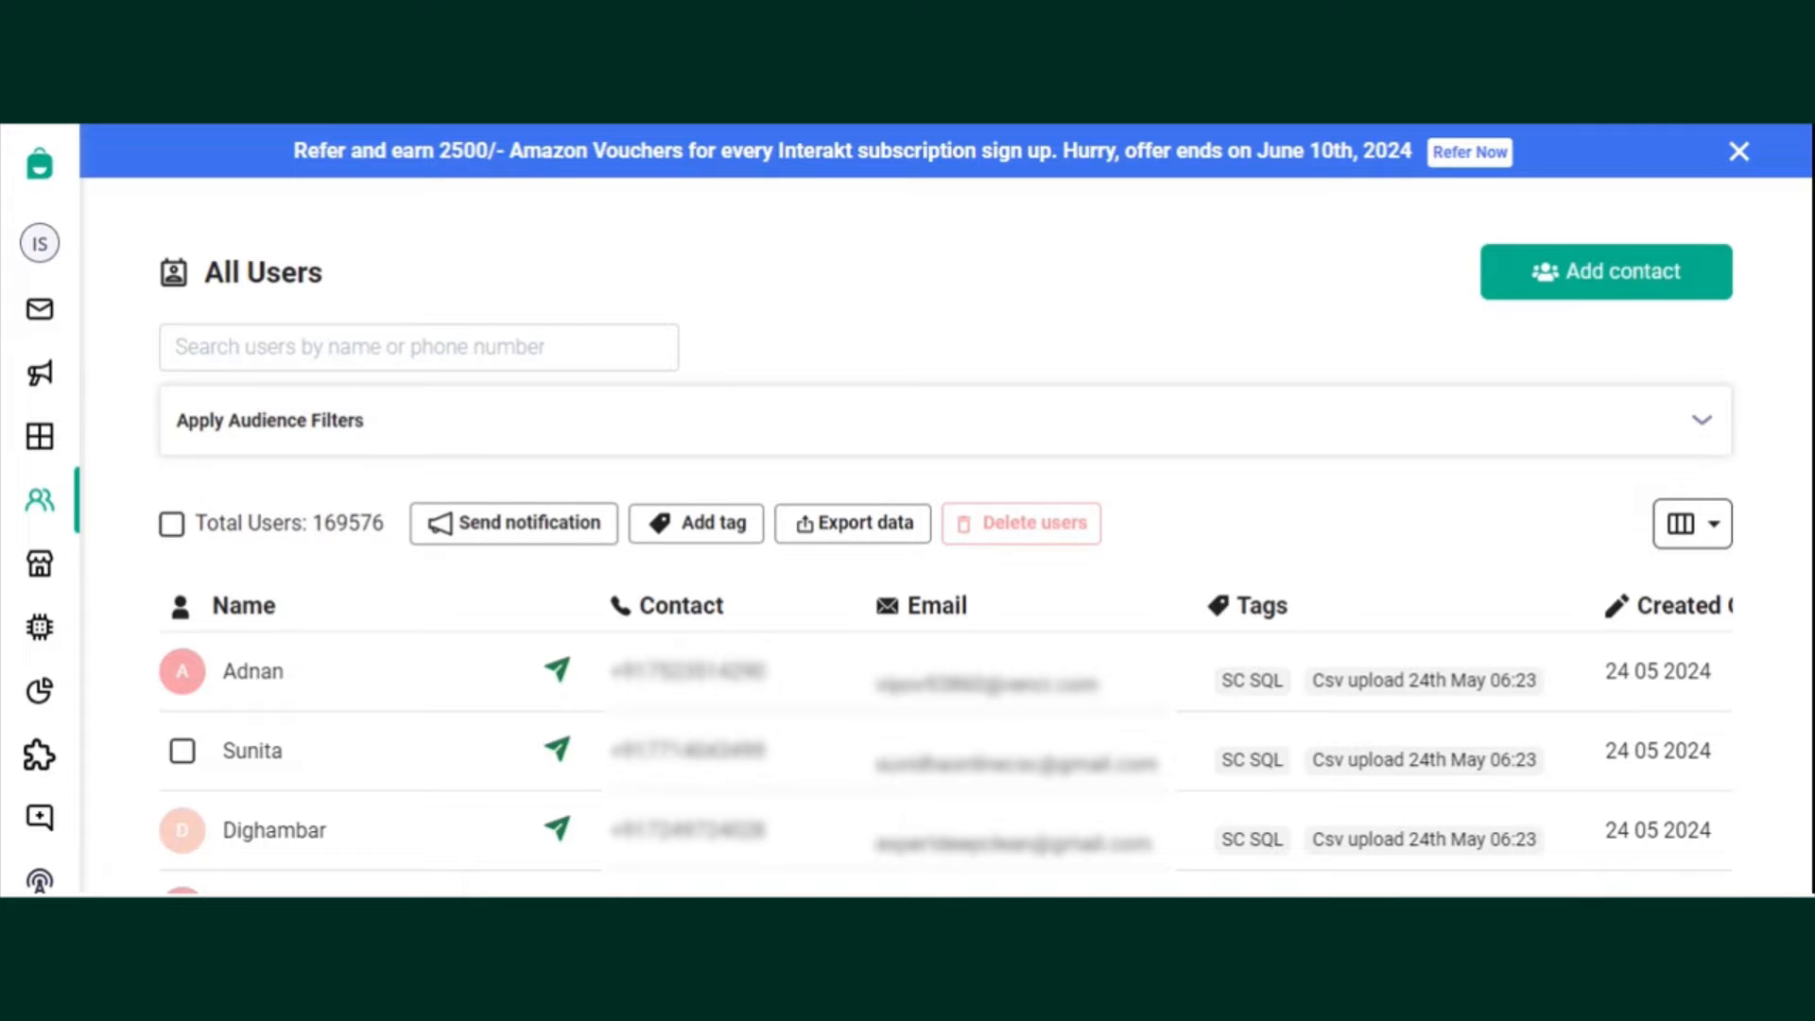
pyautogui.click(181, 749)
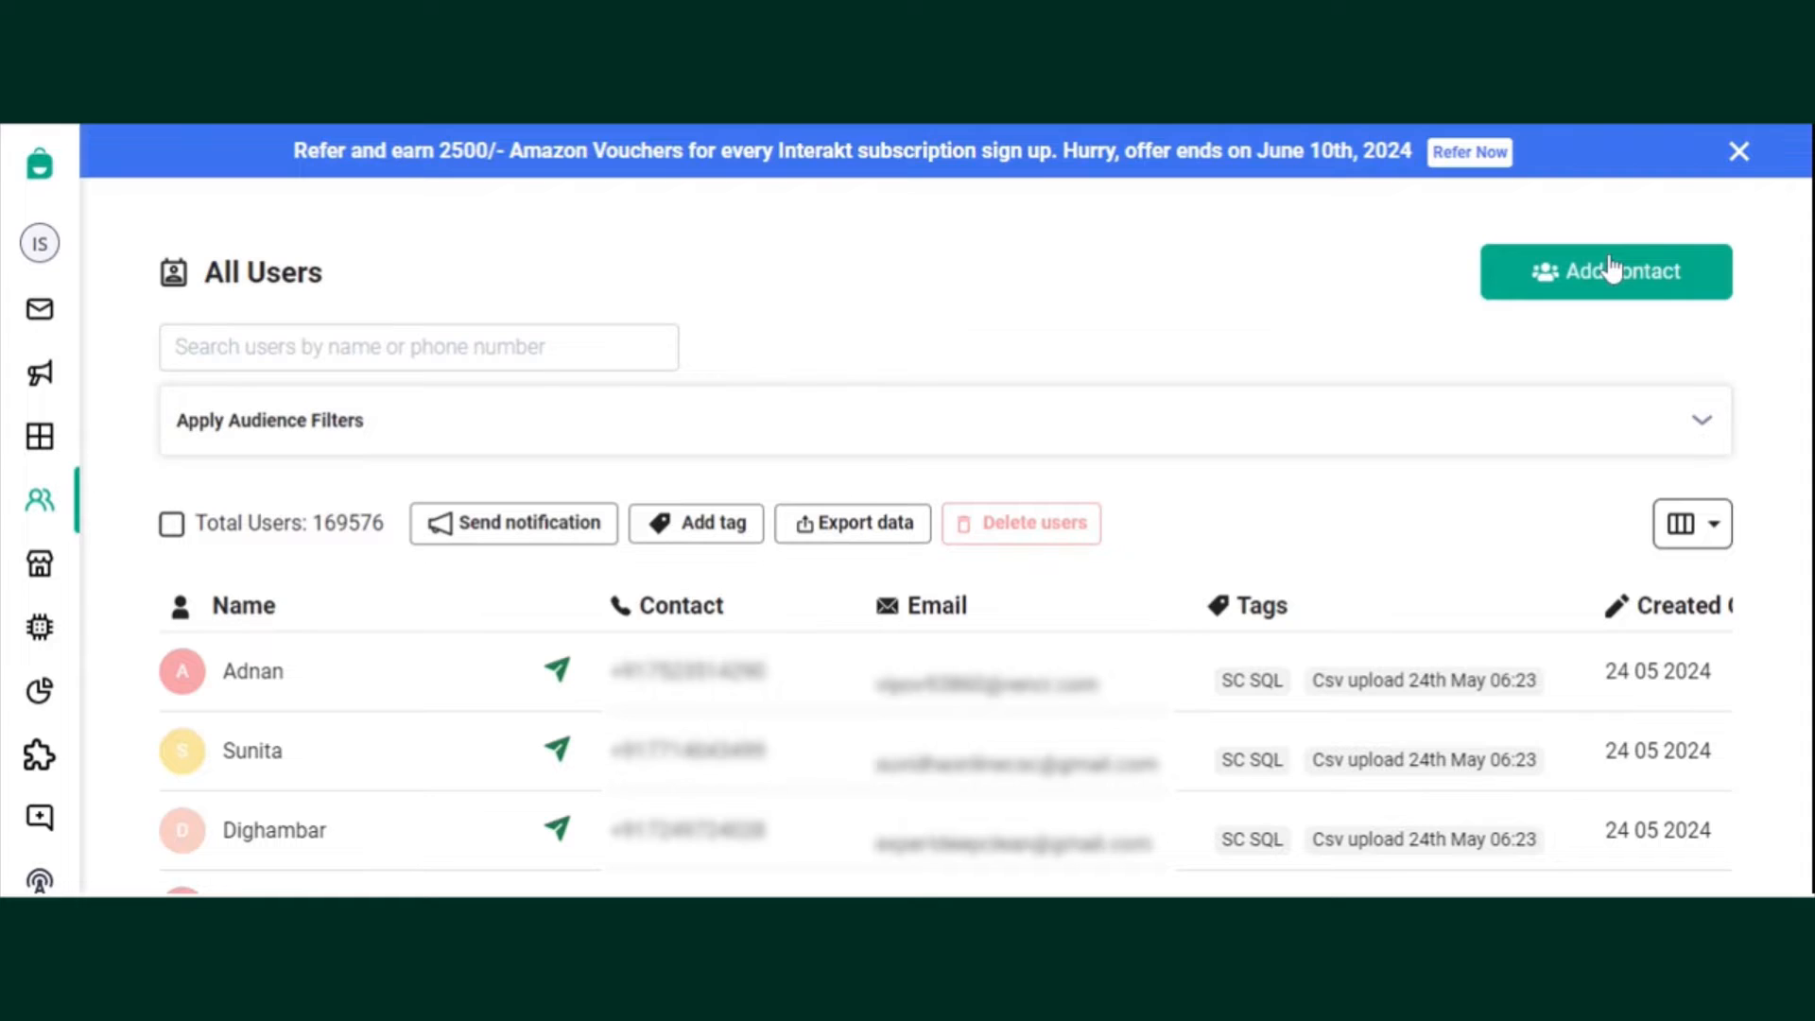
pyautogui.click(1605, 271)
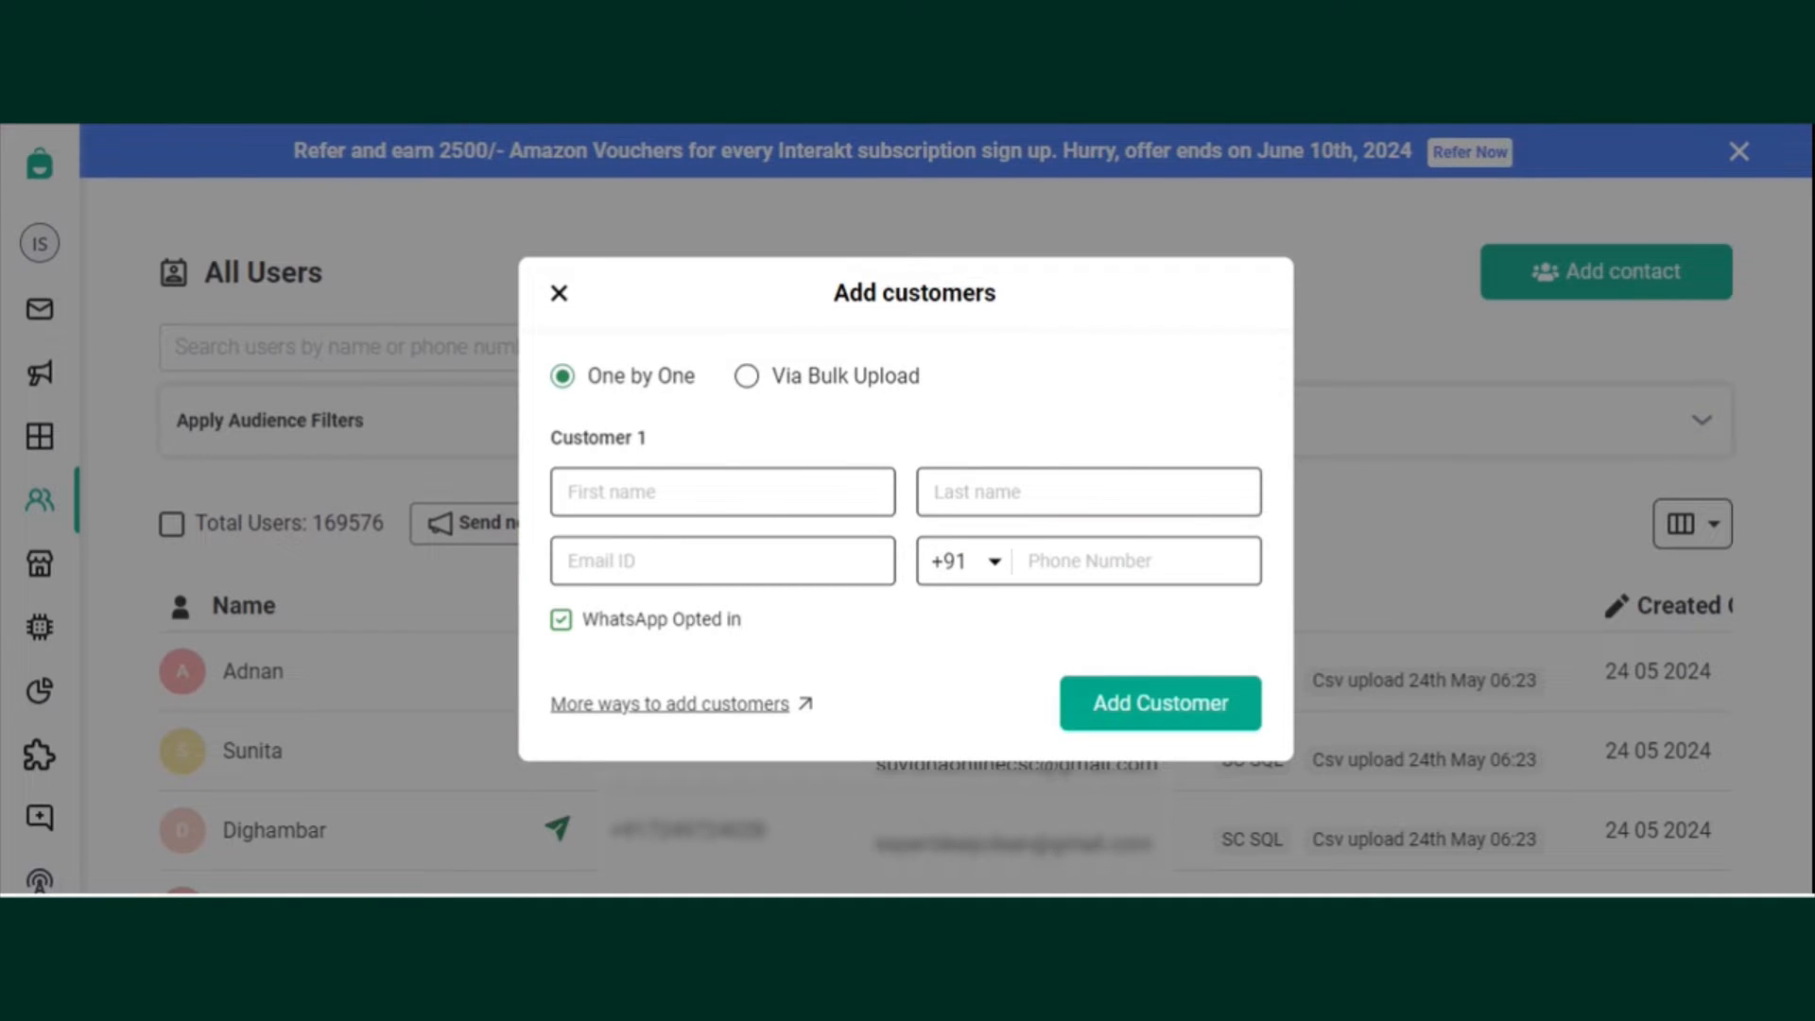
pyautogui.write('u')
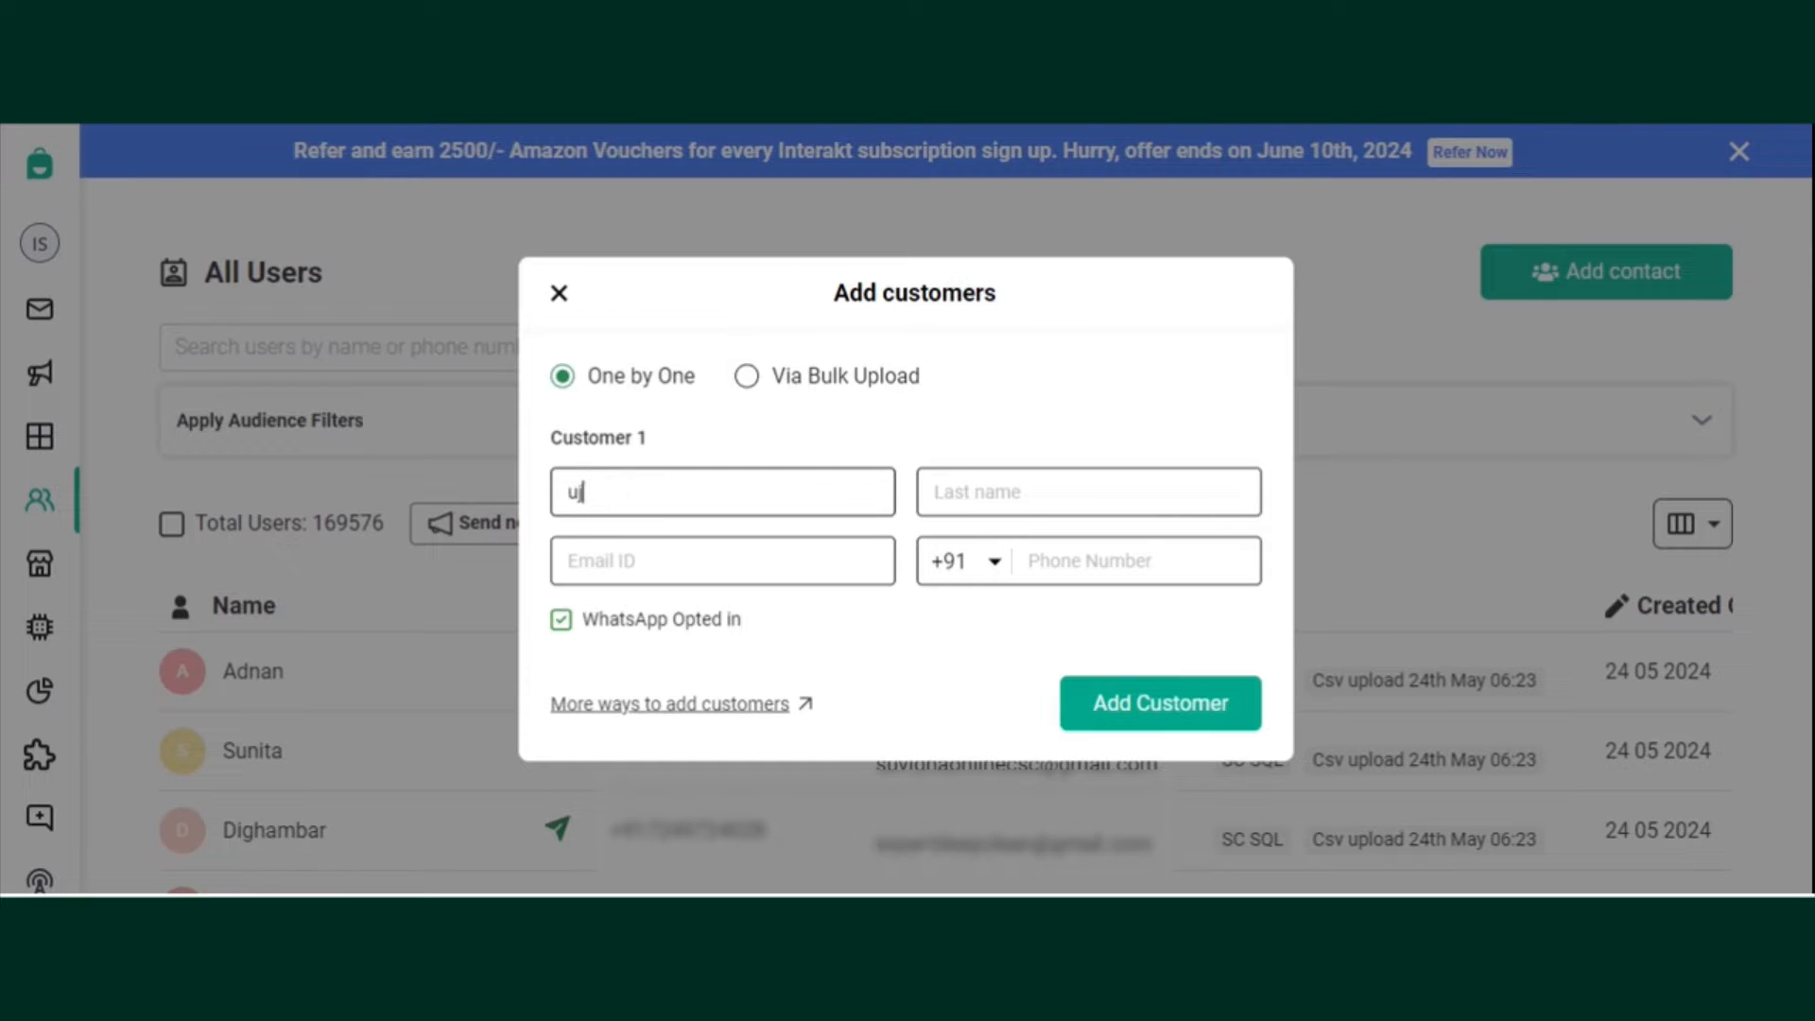
pyautogui.write('jjwal')
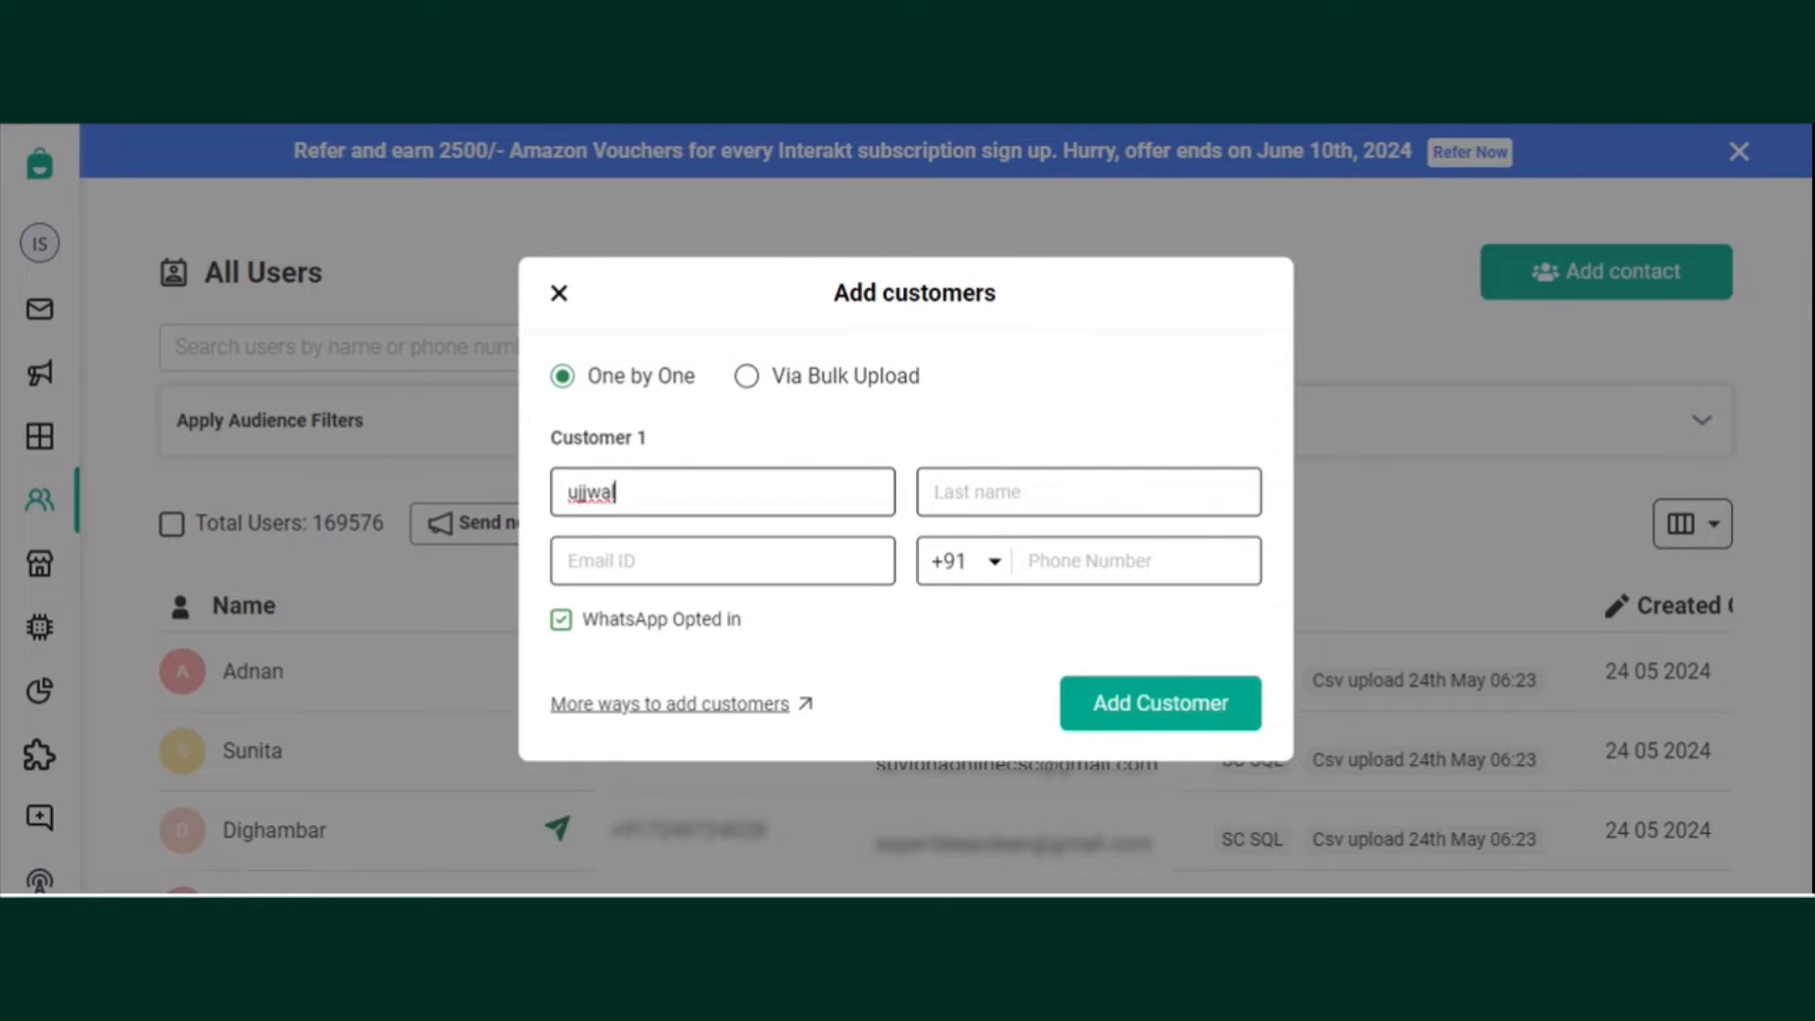
pyautogui.write('sharma')
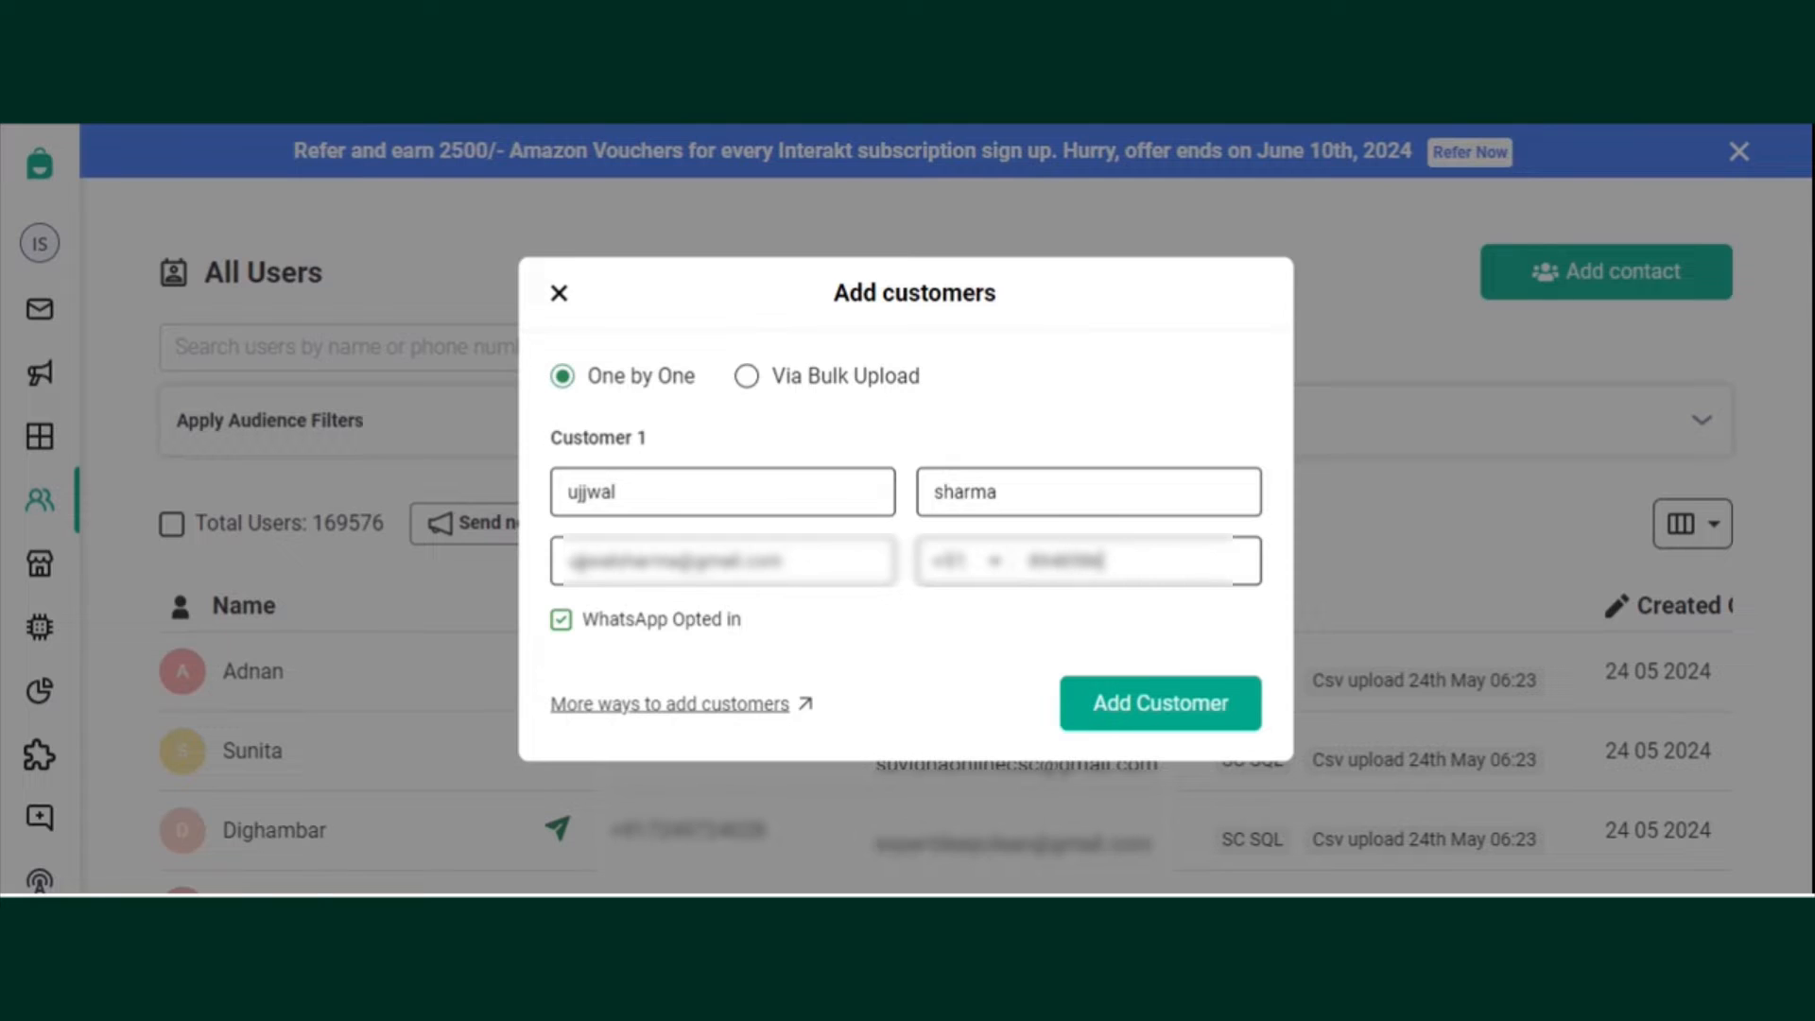
pyautogui.moveTo(1113, 684)
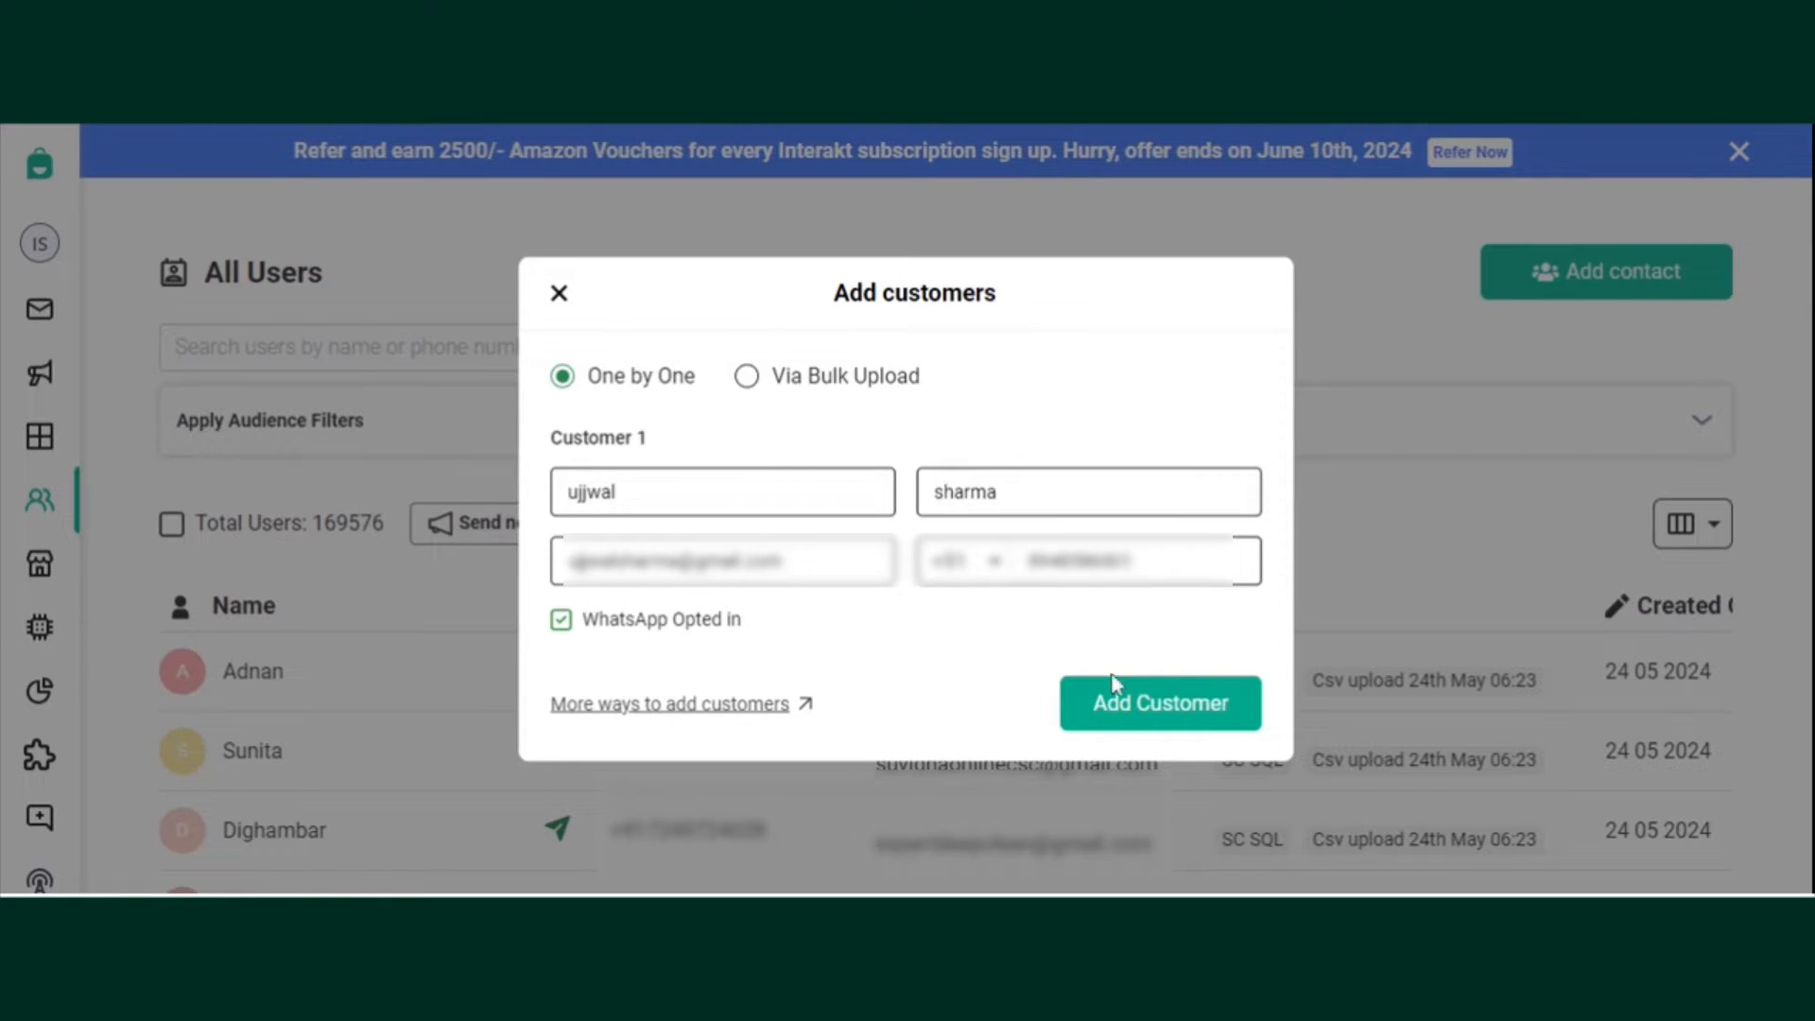
pyautogui.click(1159, 702)
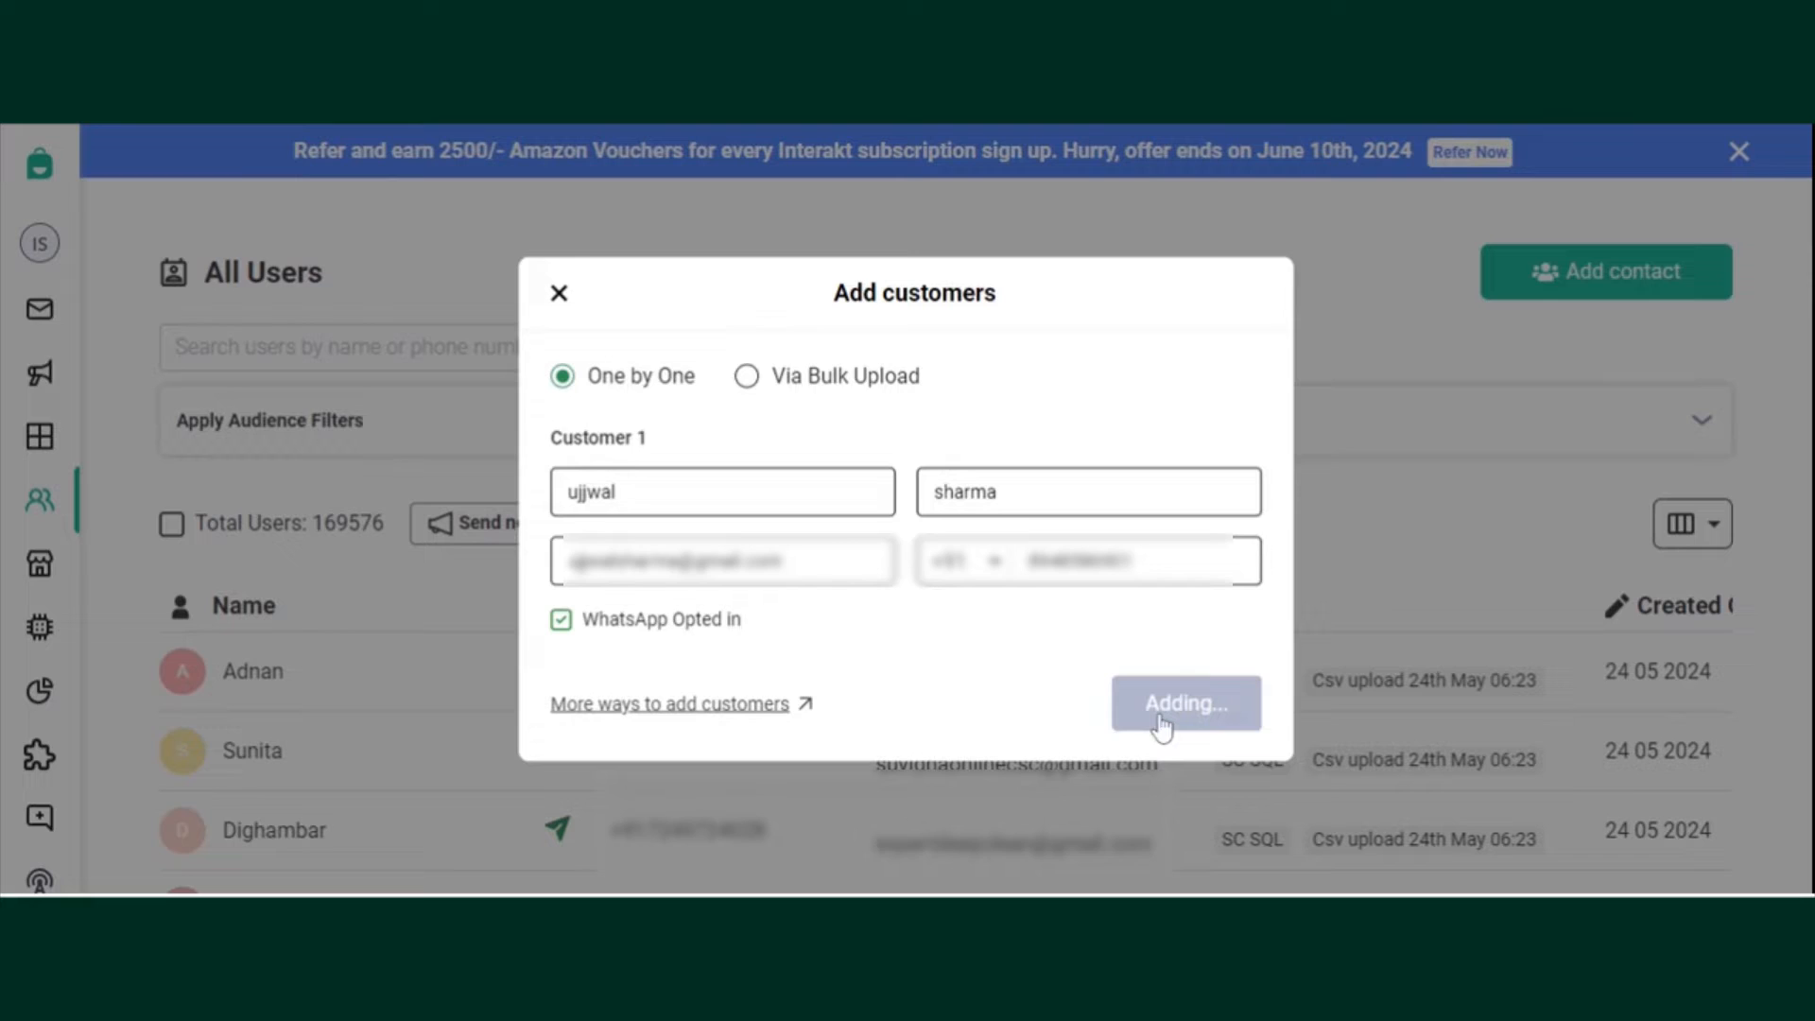
pyautogui.click(1186, 702)
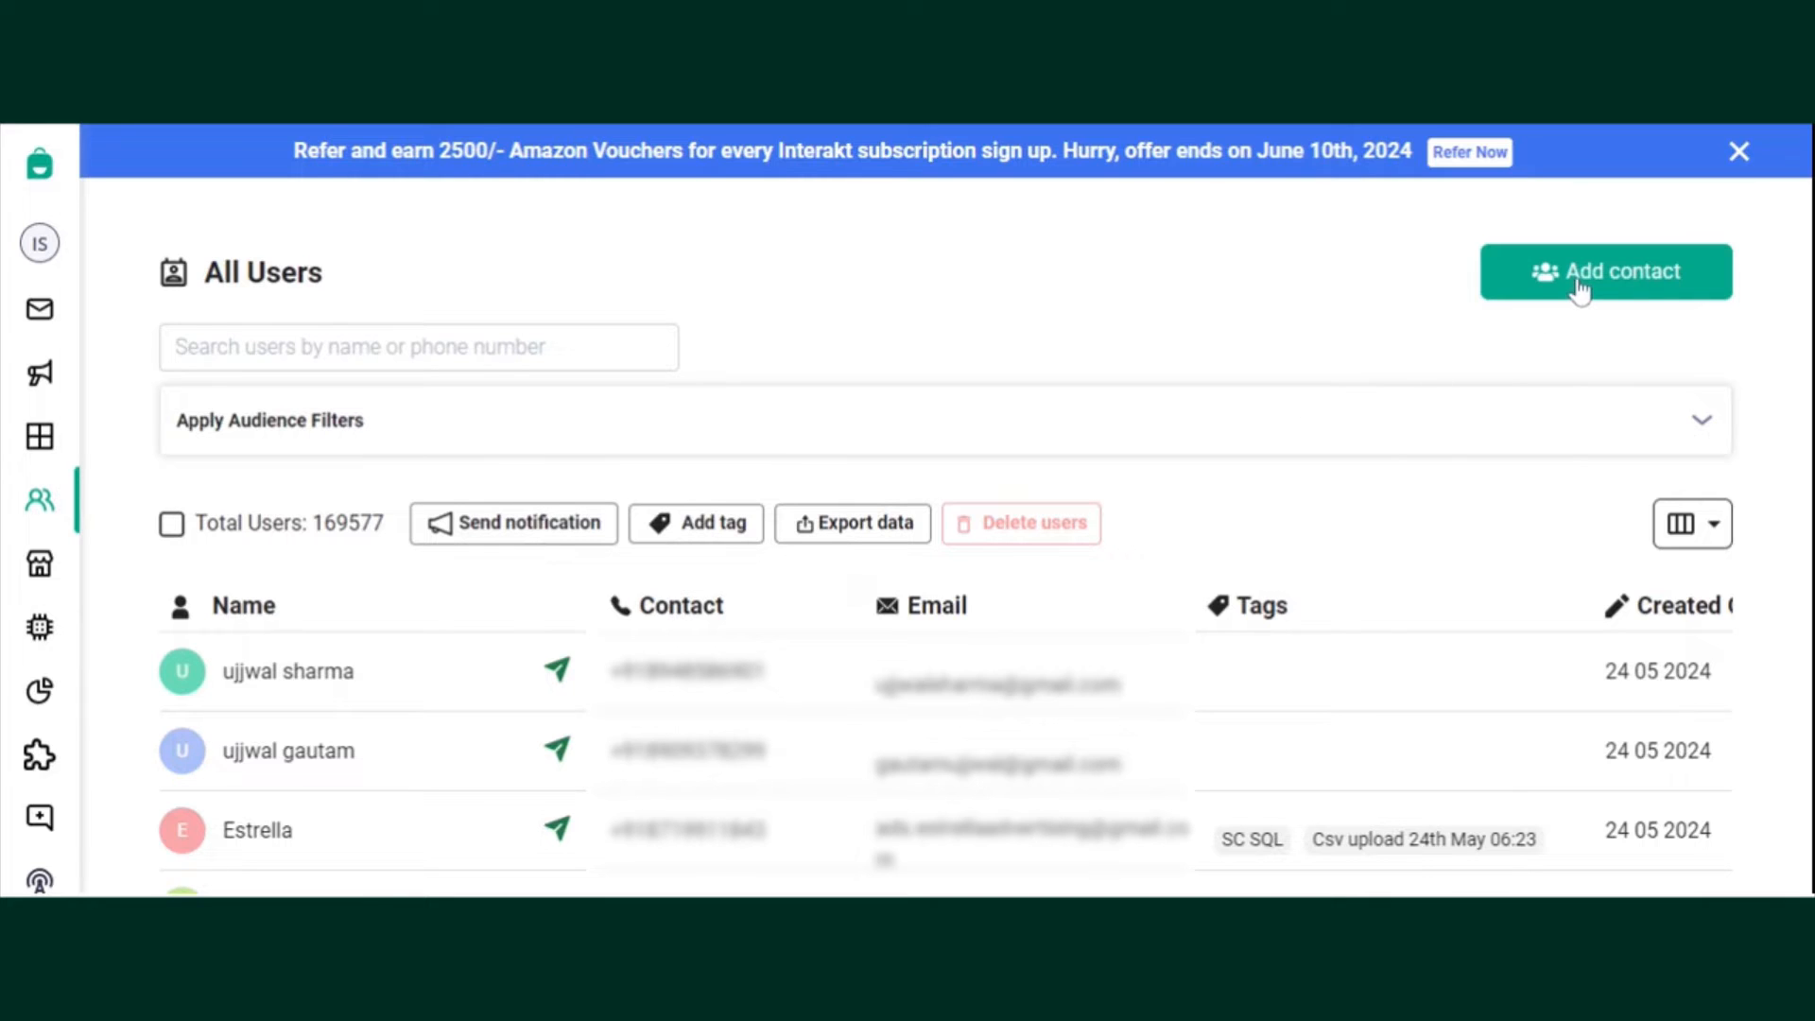
pyautogui.click(1604, 272)
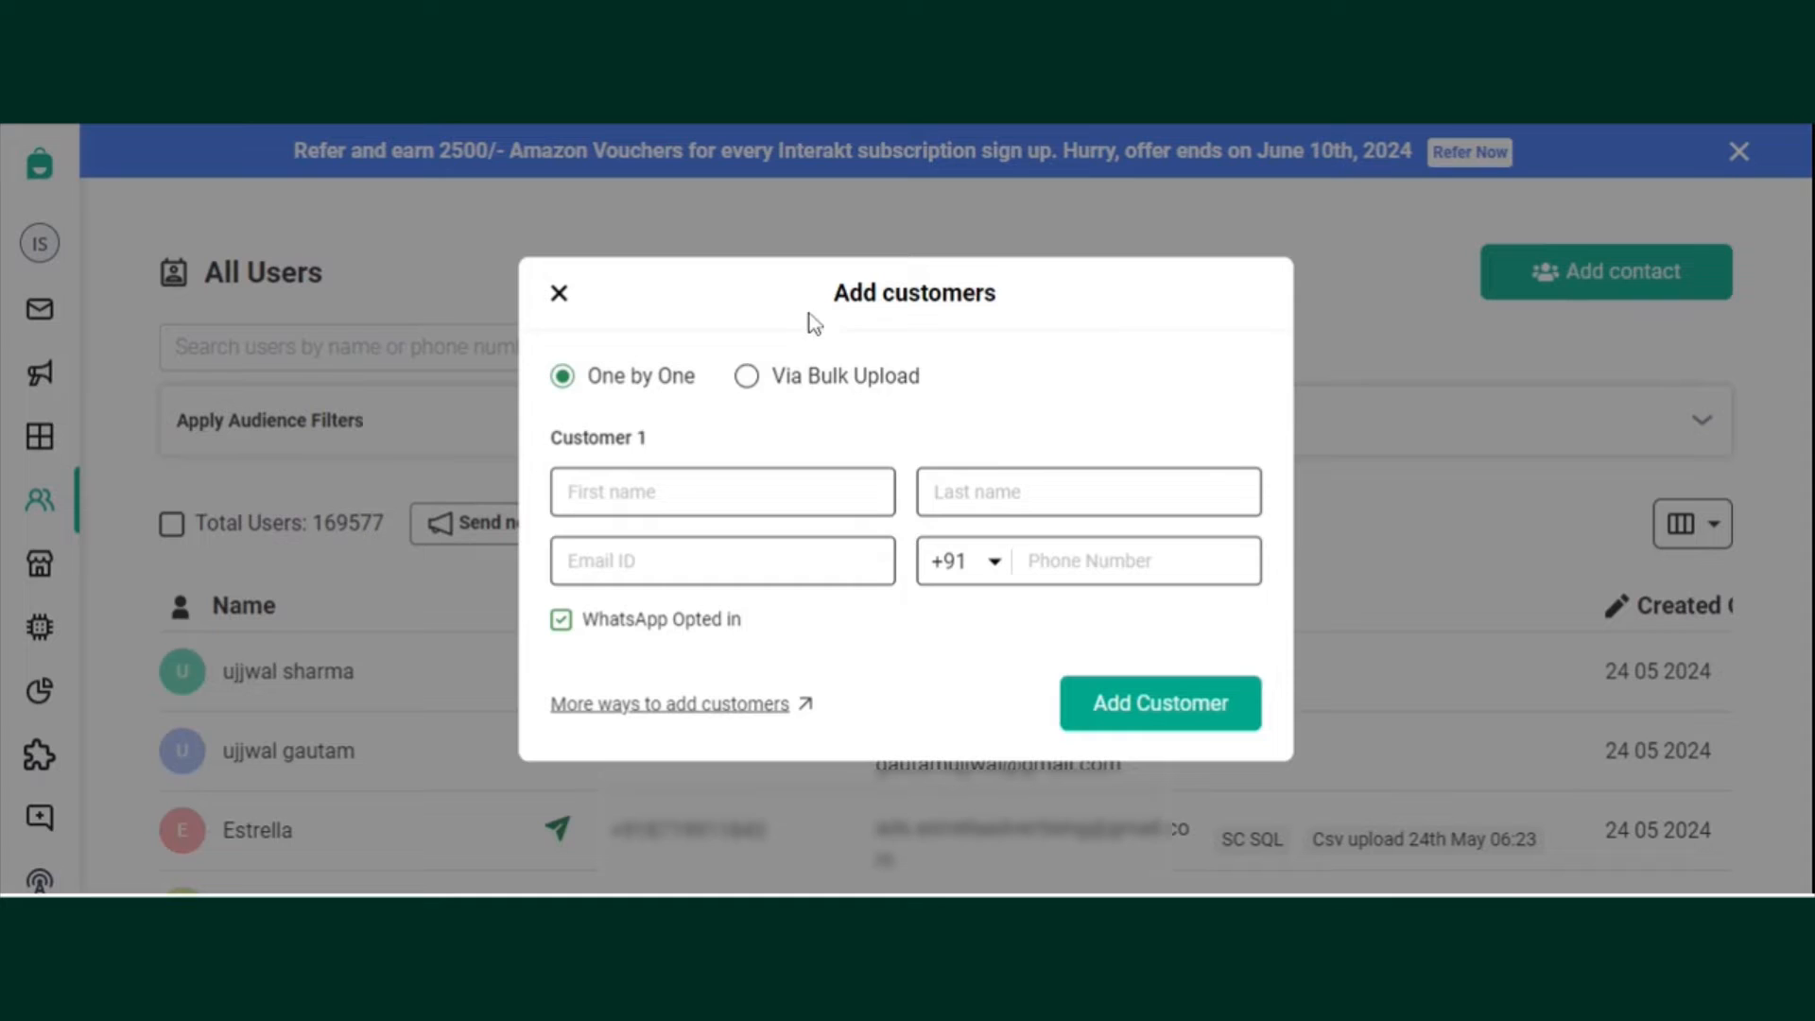
# - Choose Via Bulk Upload and expand 'Instructions to upload CSV'
pyautogui.click(747, 375)
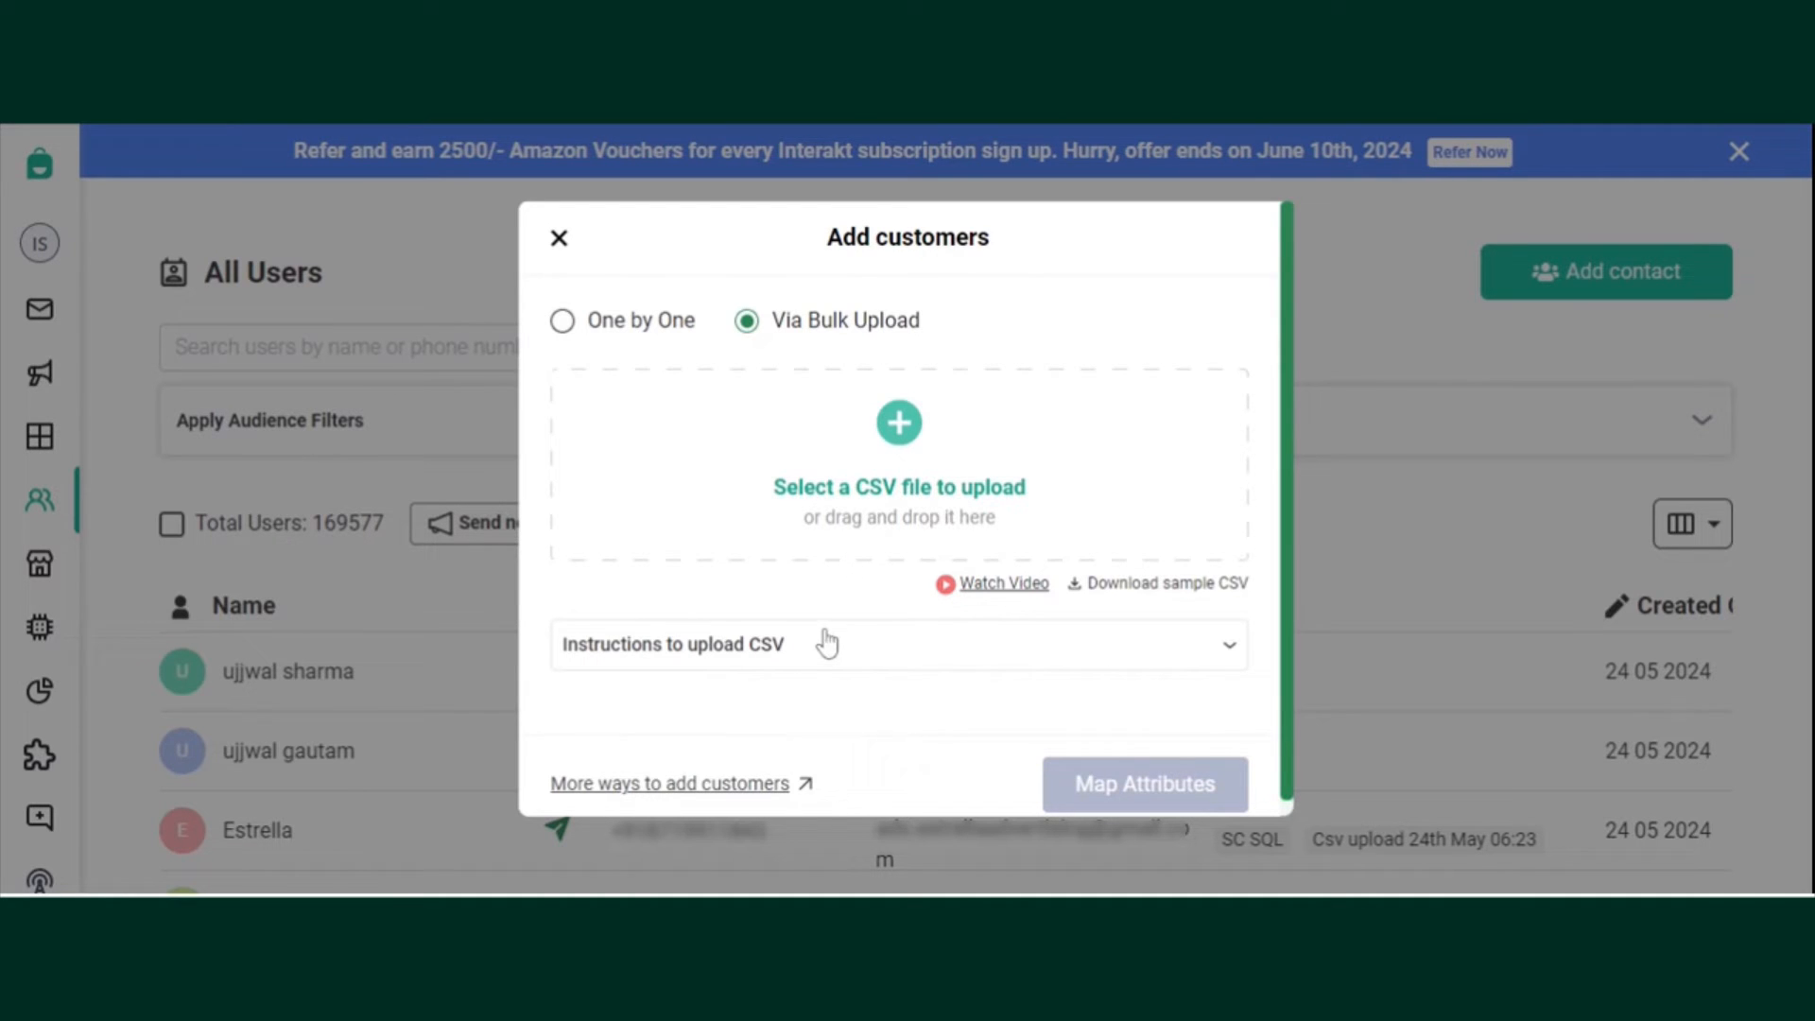
pyautogui.click(1228, 645)
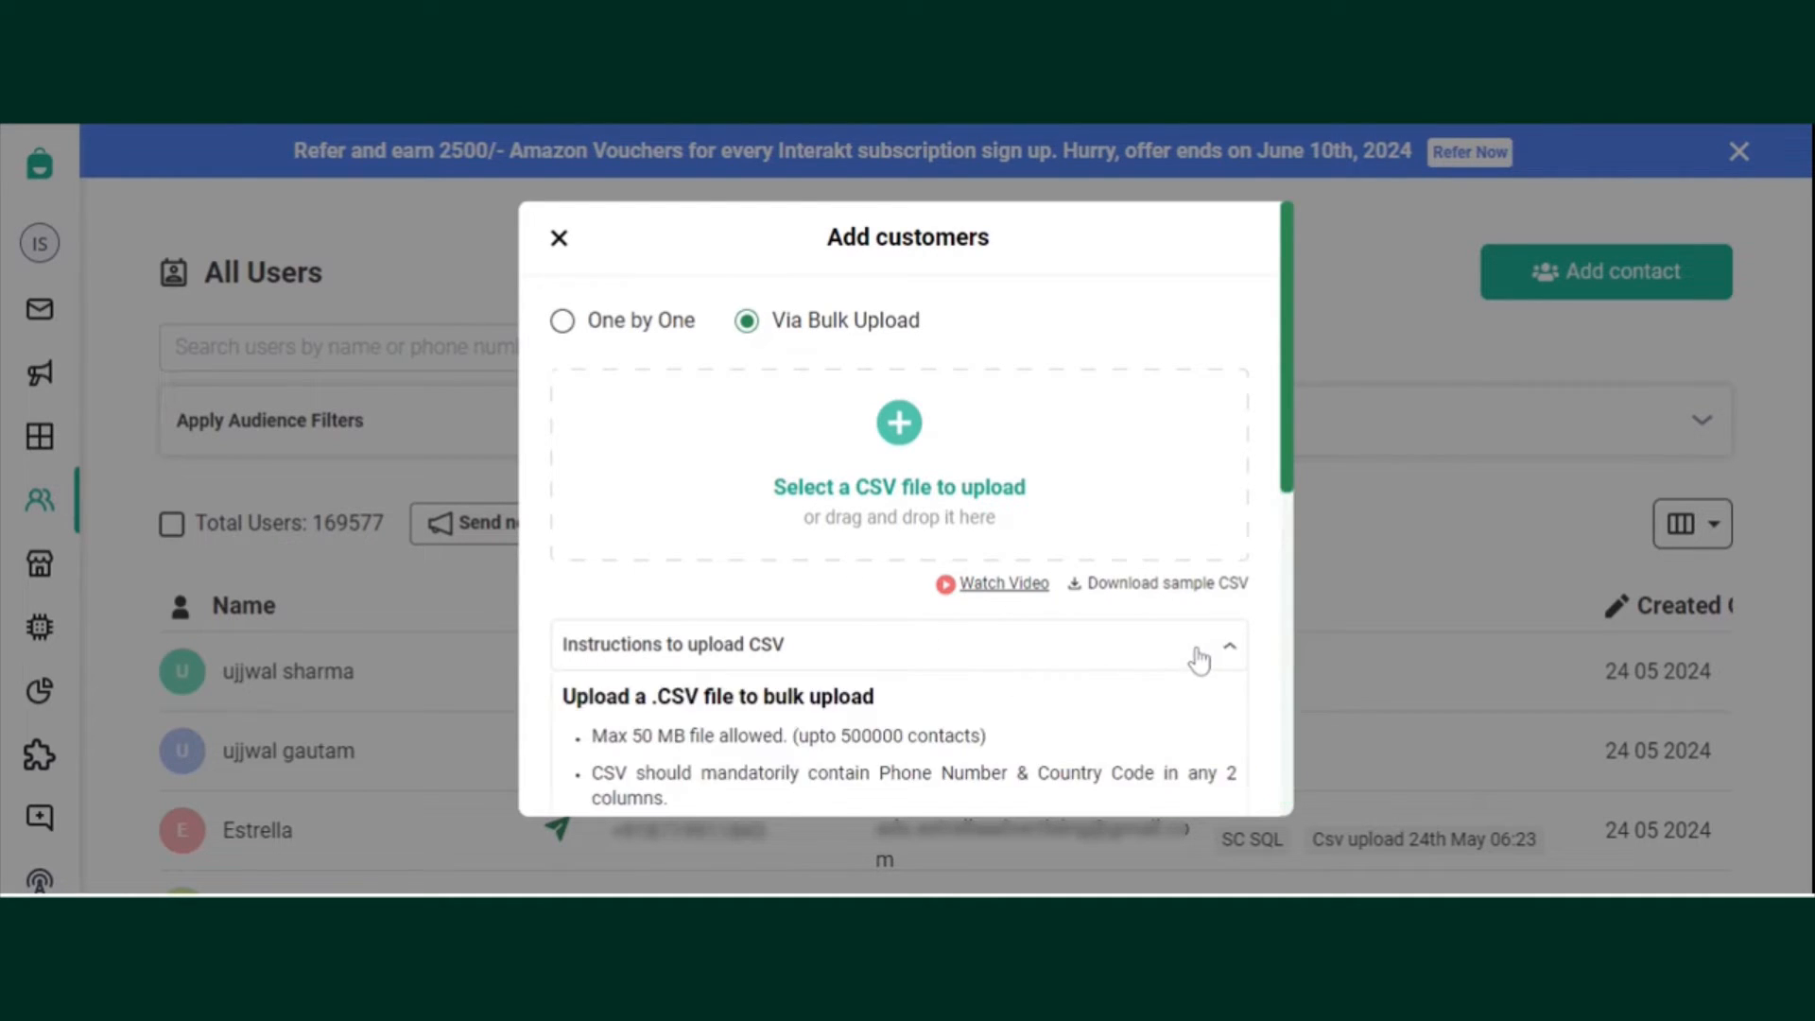
pyautogui.scroll(-3)
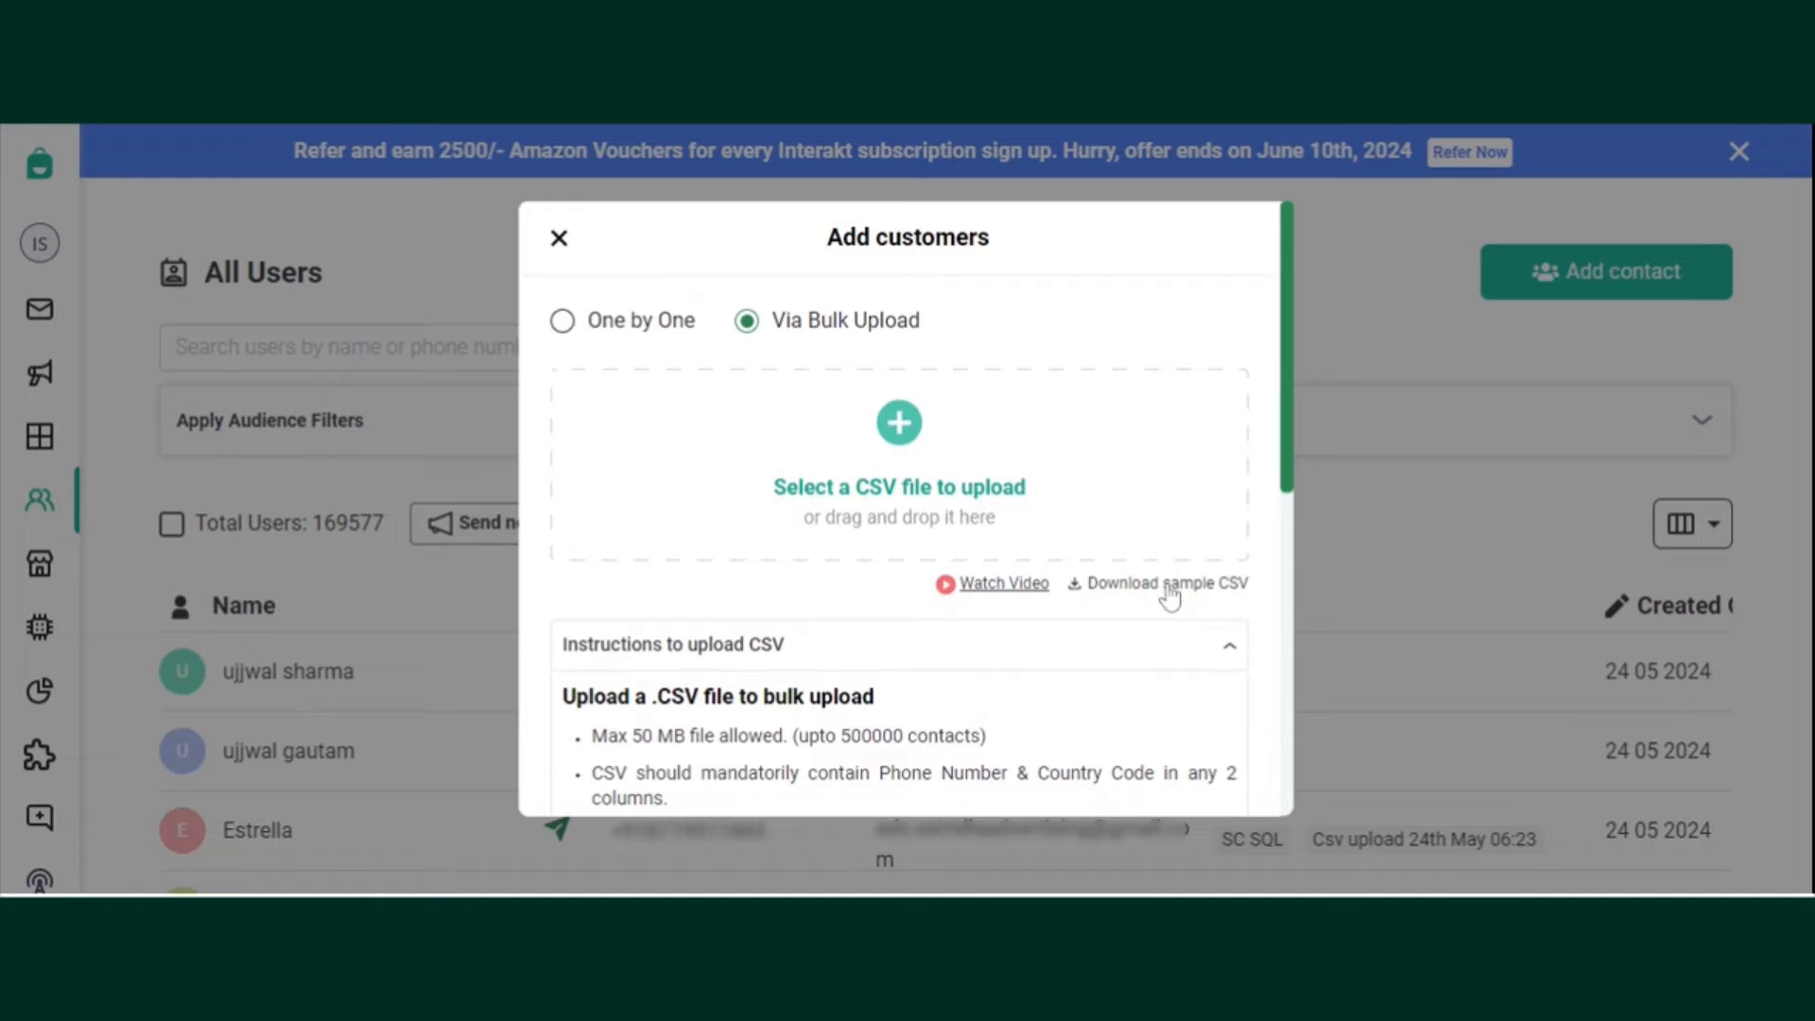
pyautogui.moveTo(1062, 547)
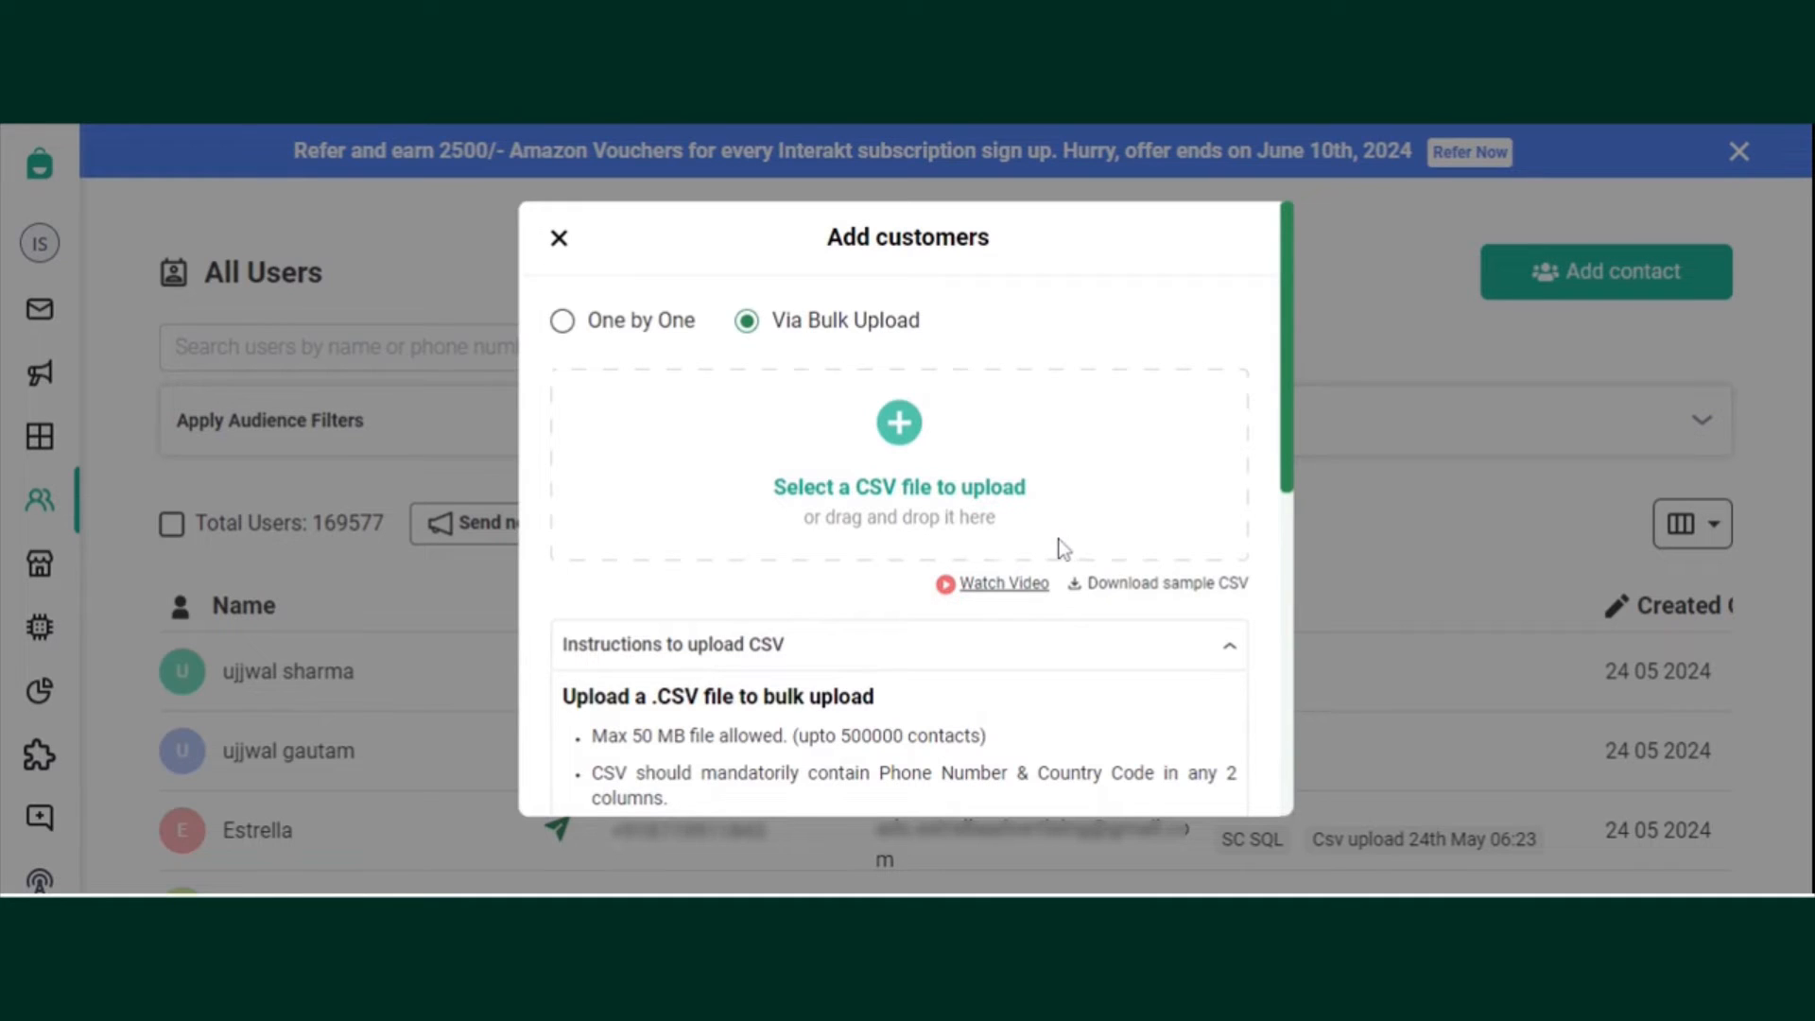
pyautogui.moveTo(1118, 532)
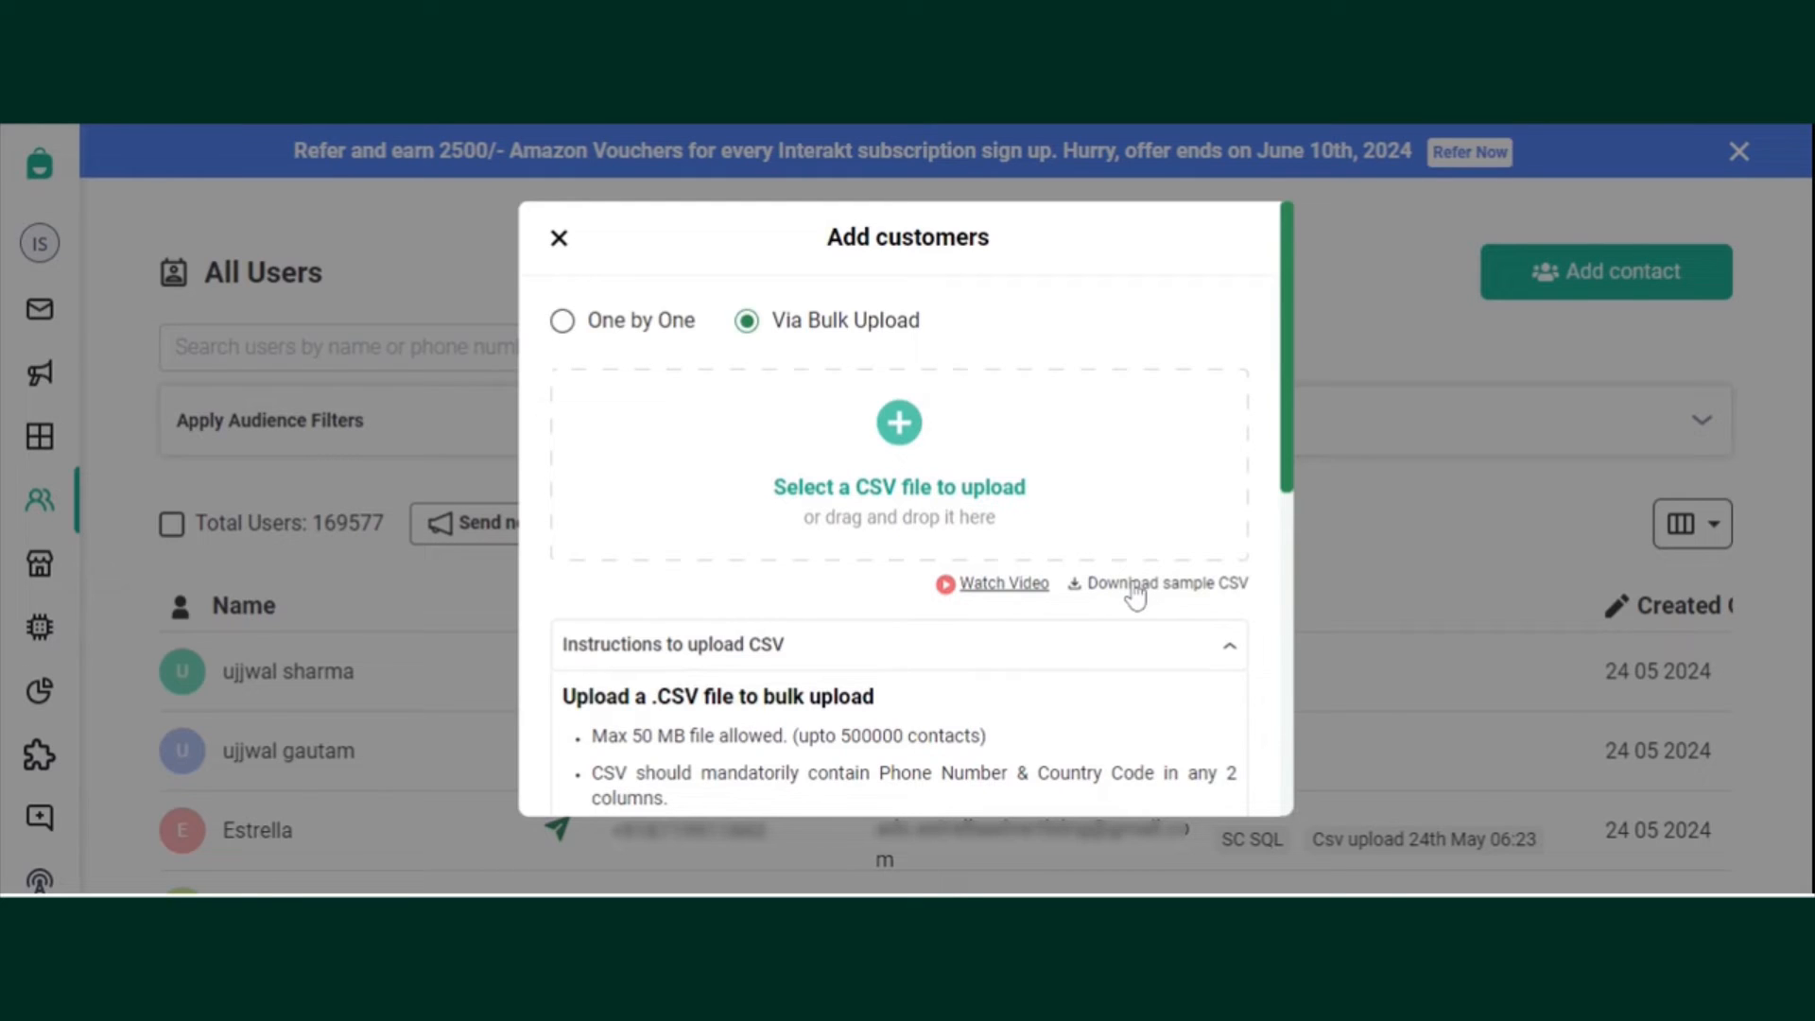
pyautogui.moveTo(907, 449)
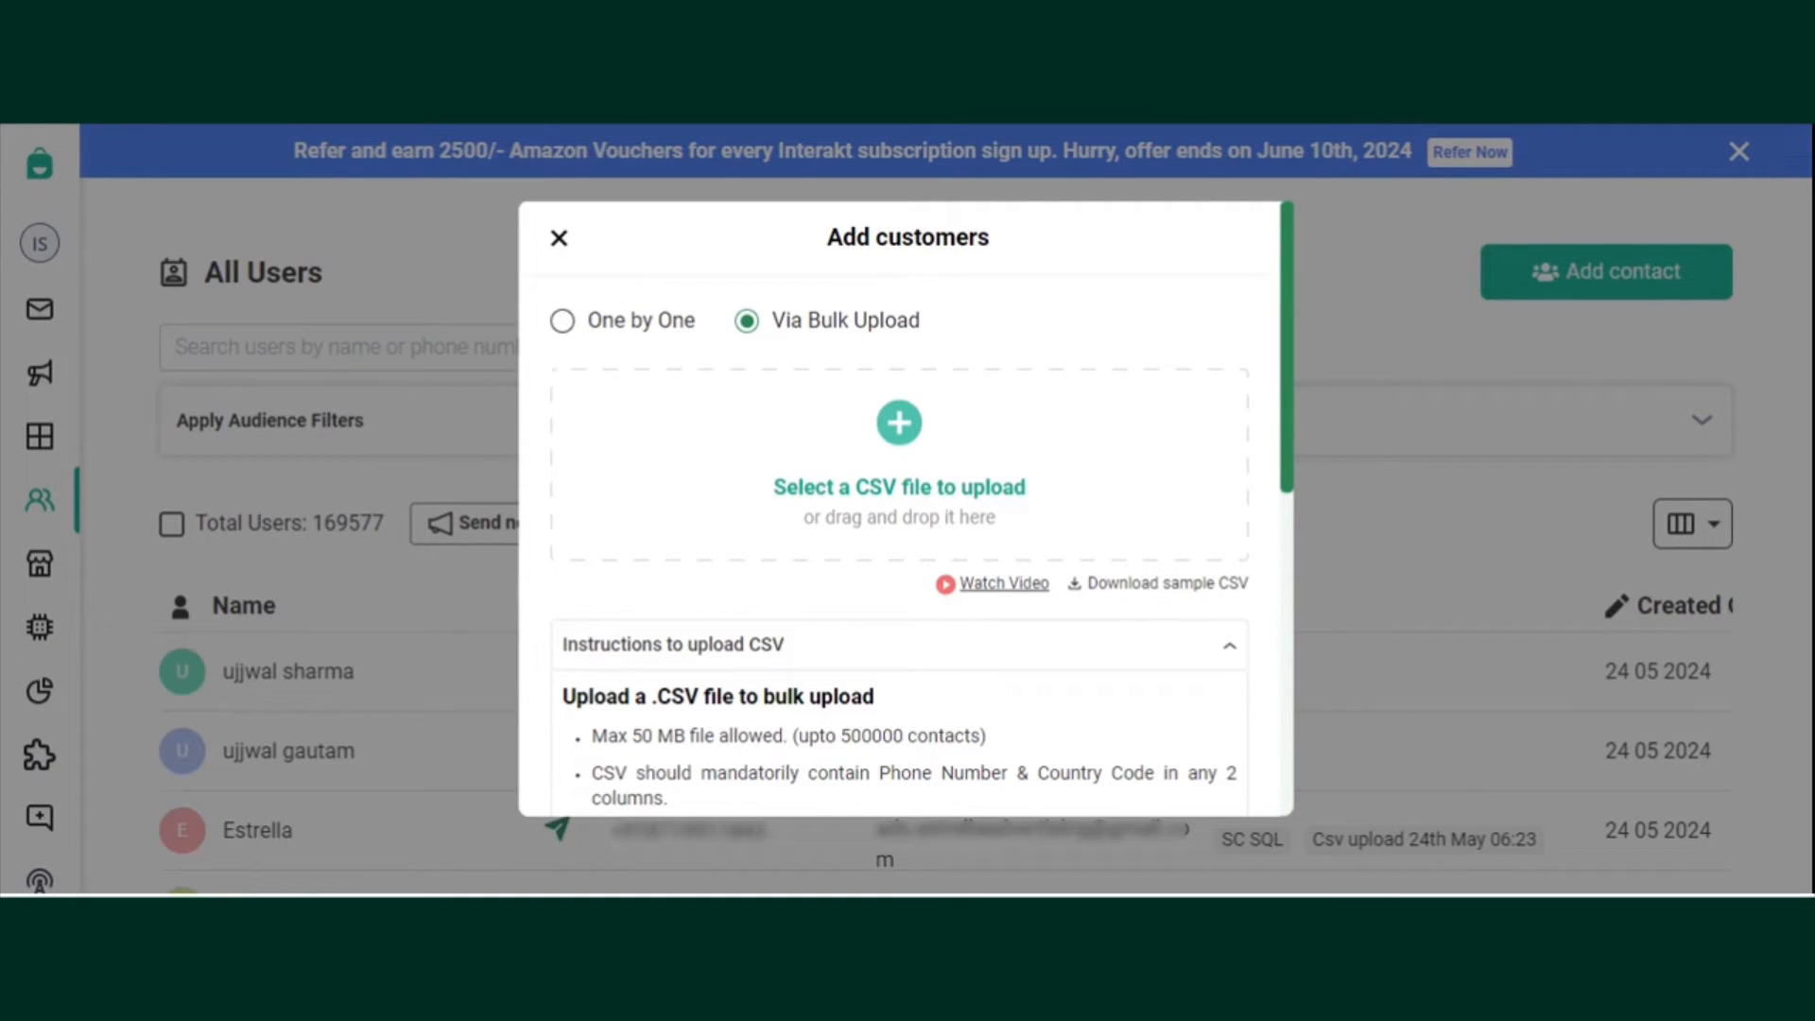
# - Upload 'Sample CSV Upload (7).csv' and scroll down to its tag options
pyautogui.click(898, 423)
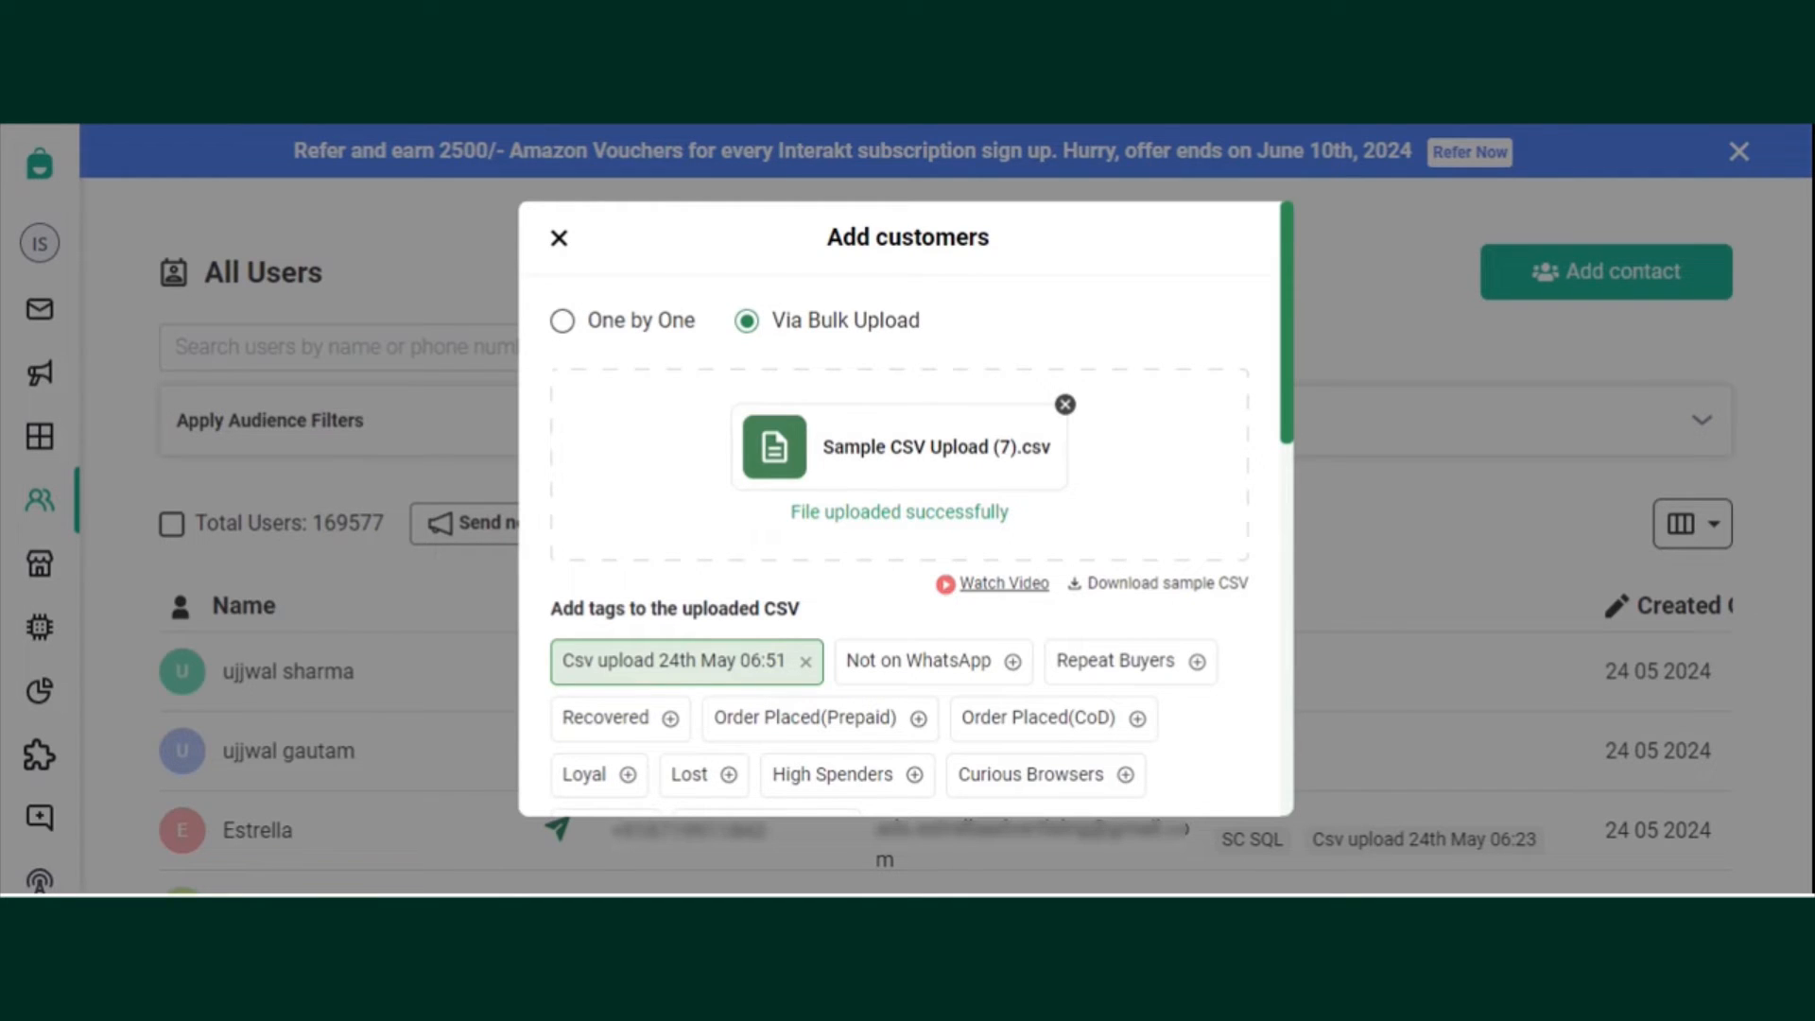
pyautogui.scroll(-3)
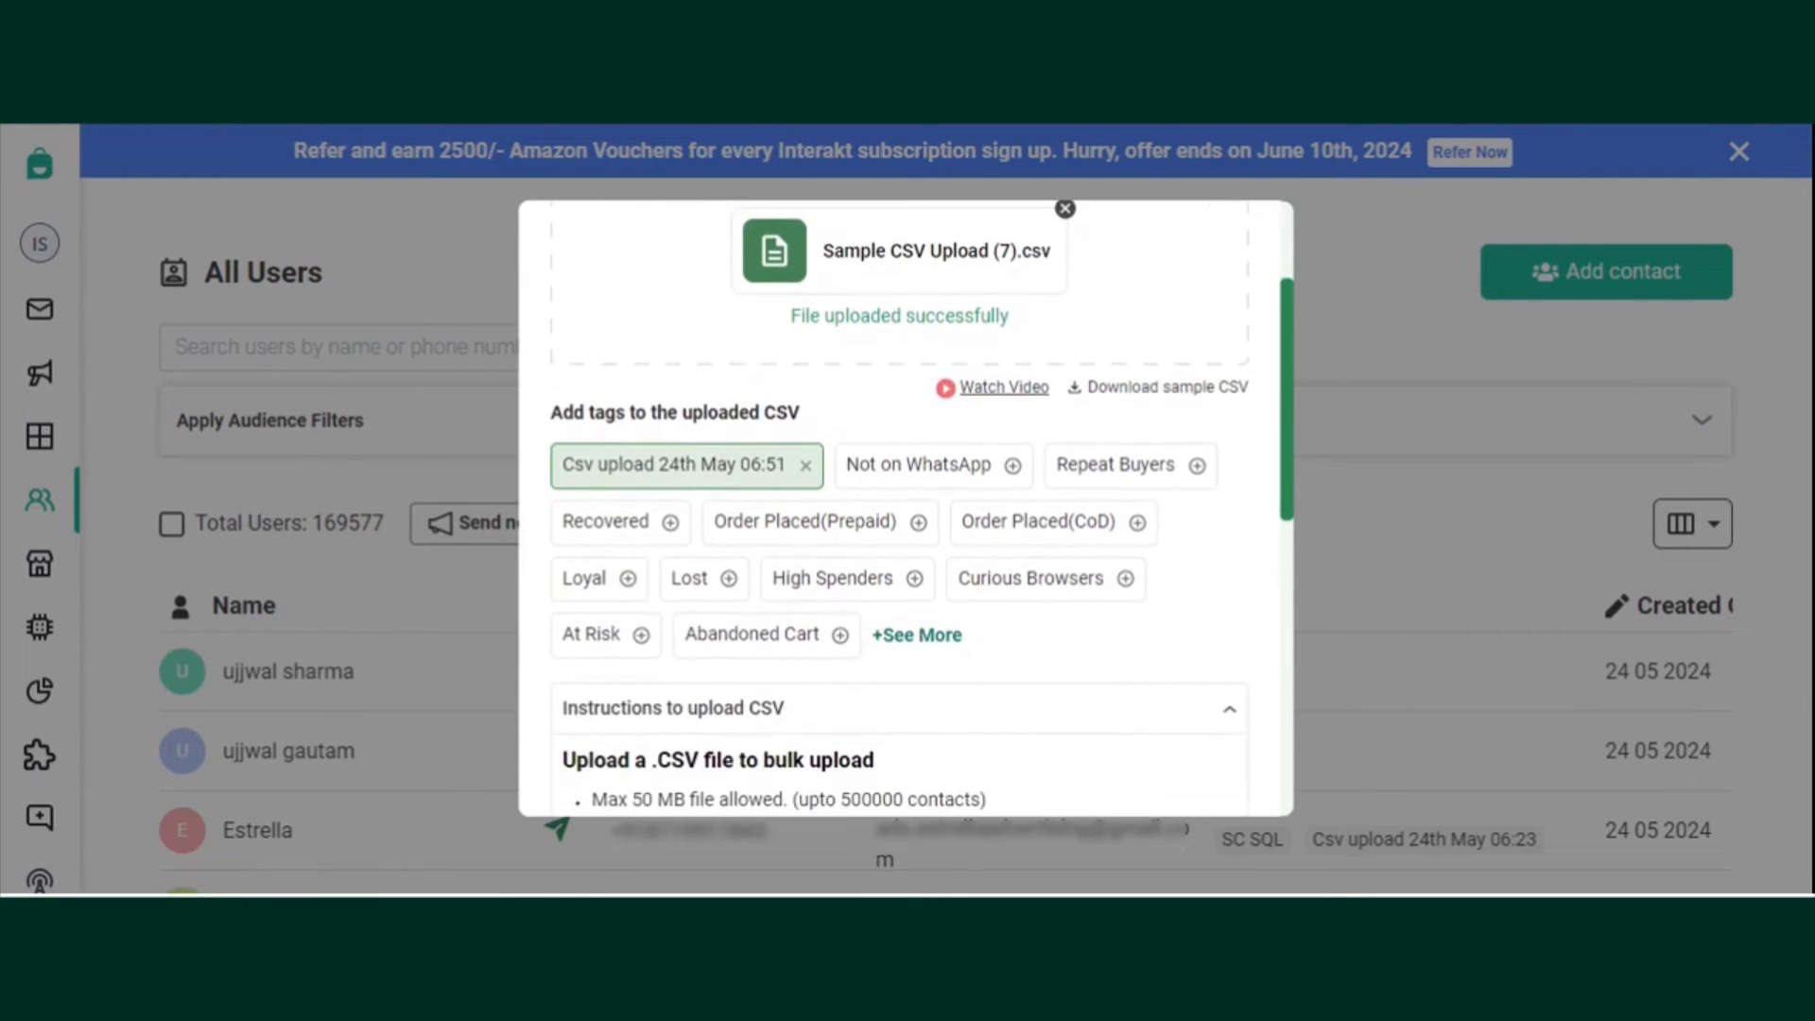
# - Attach the existing tag '10 may komal GD' to the uploaded CSV contacts
pyautogui.click(915, 634)
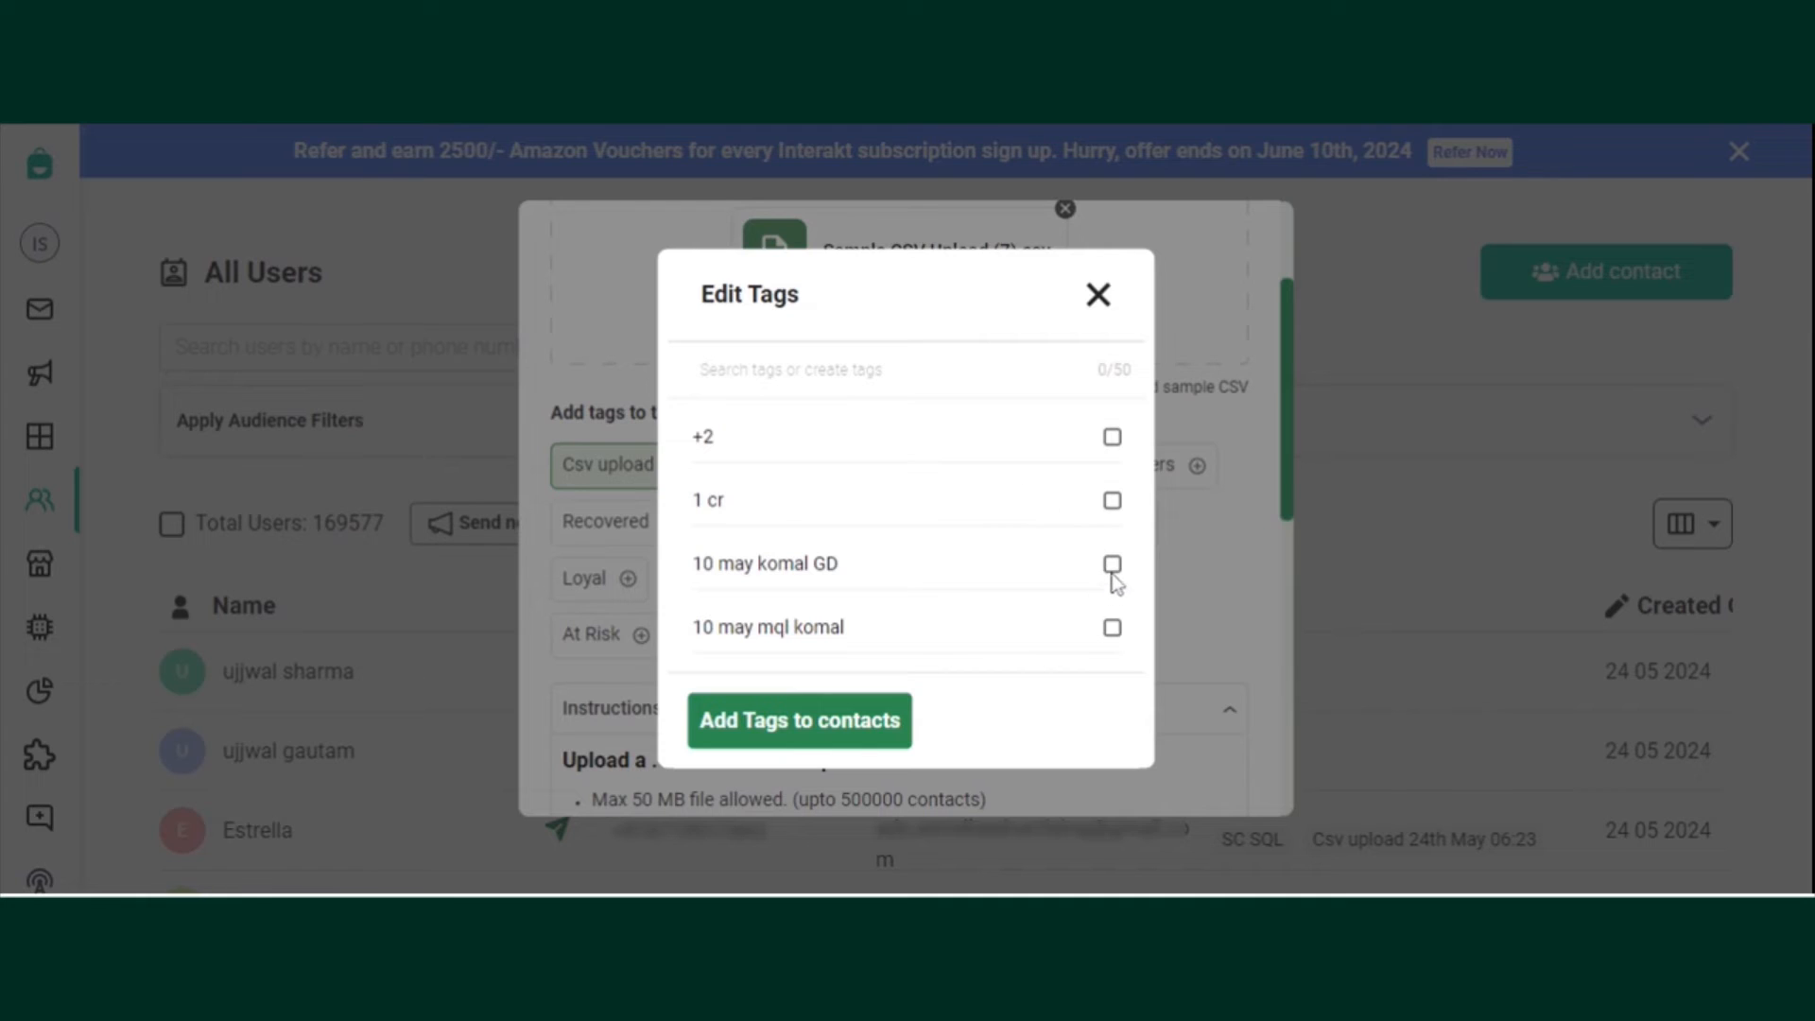
pyautogui.click(1110, 563)
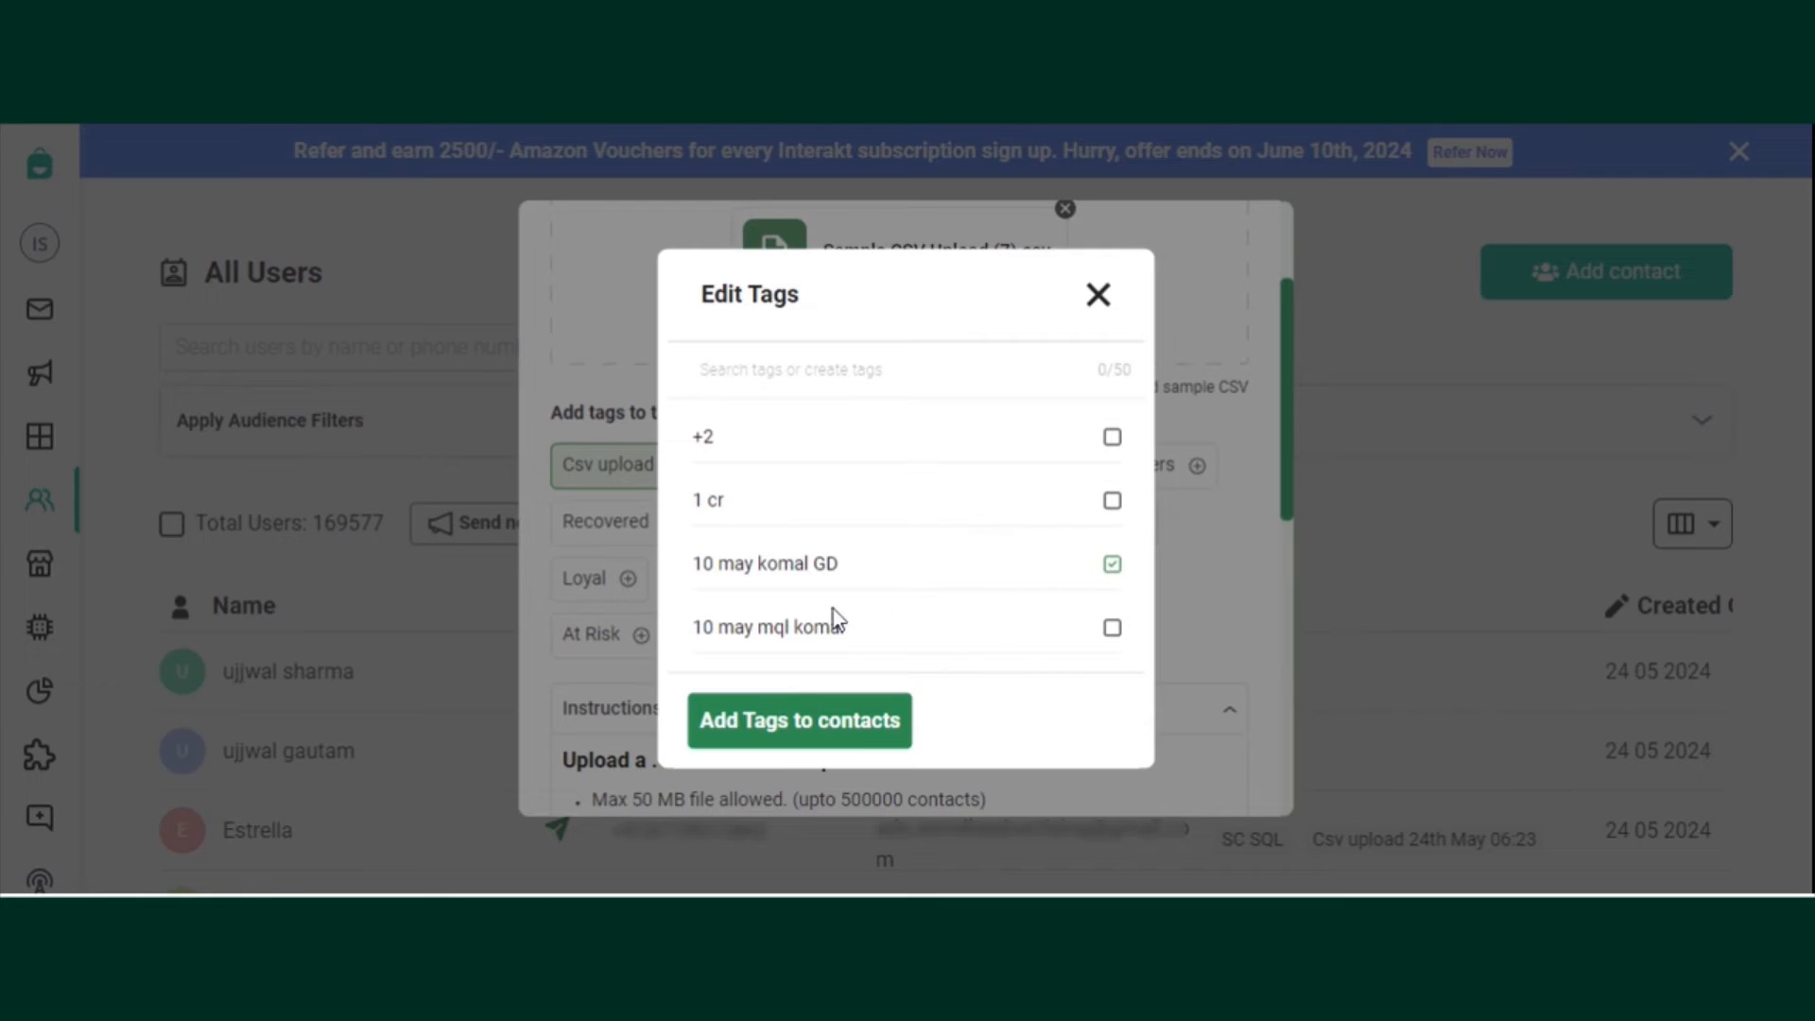
pyautogui.moveTo(835, 733)
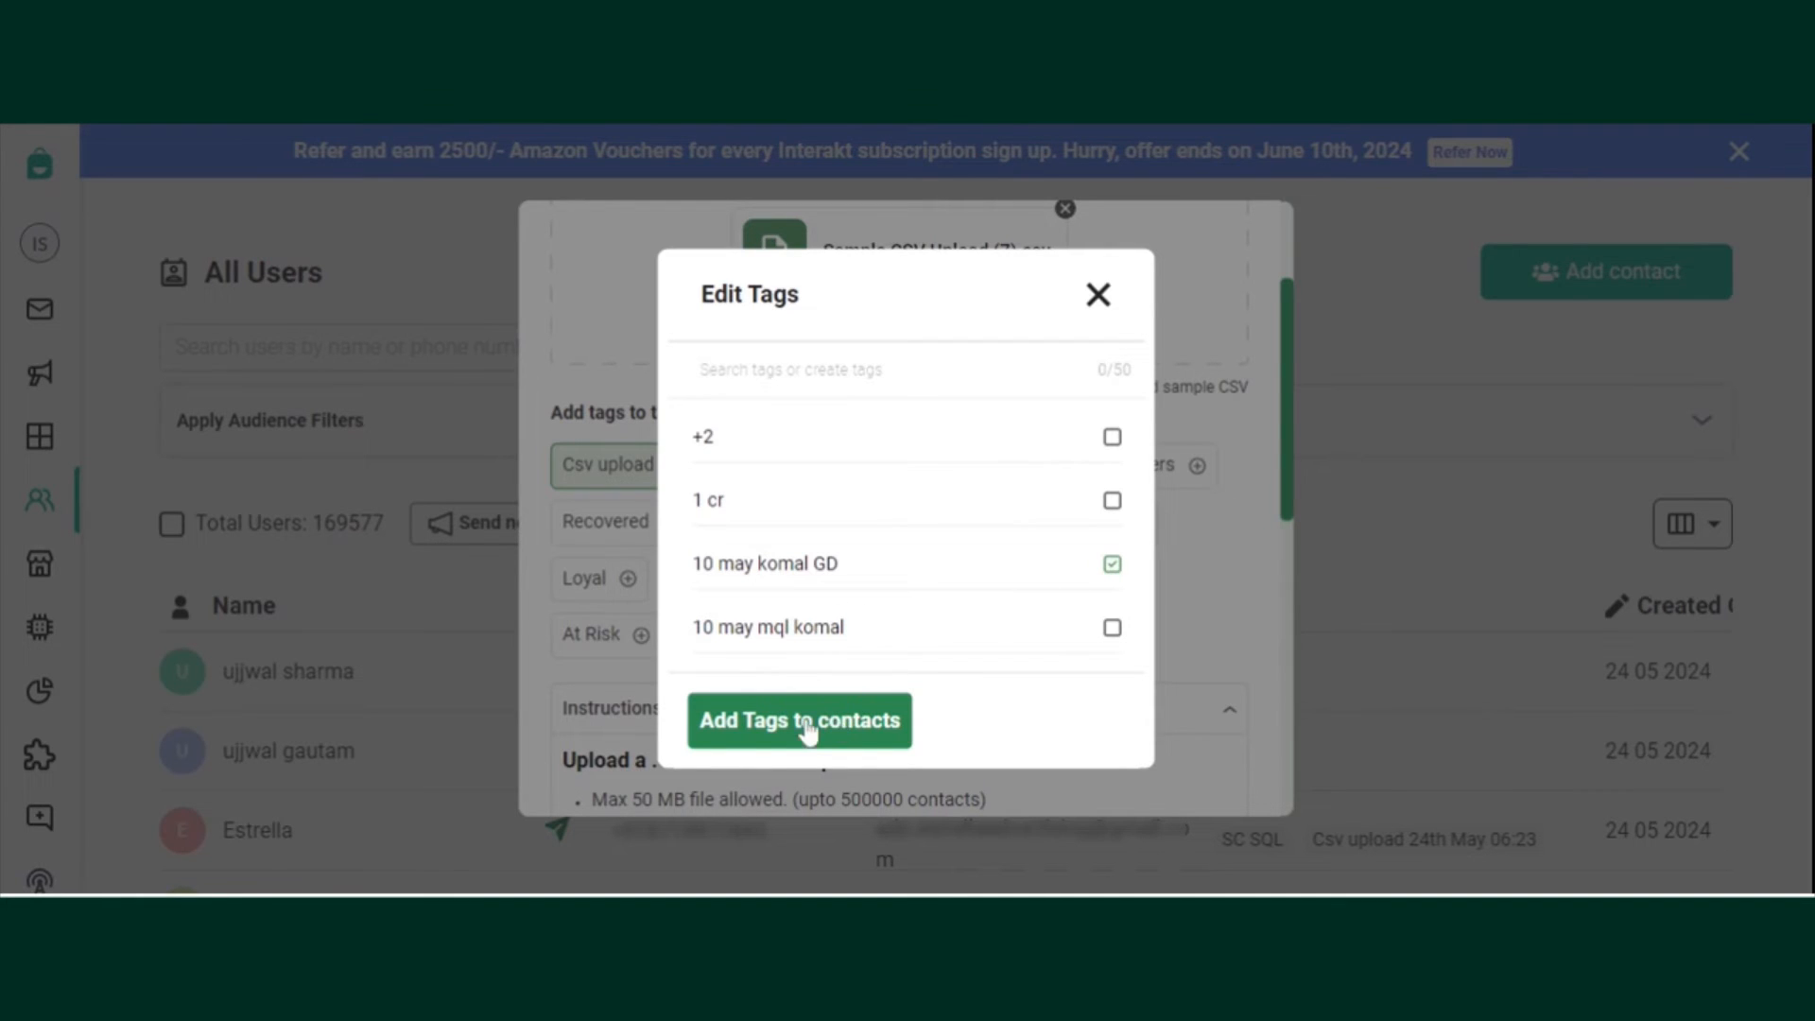
pyautogui.click(799, 719)
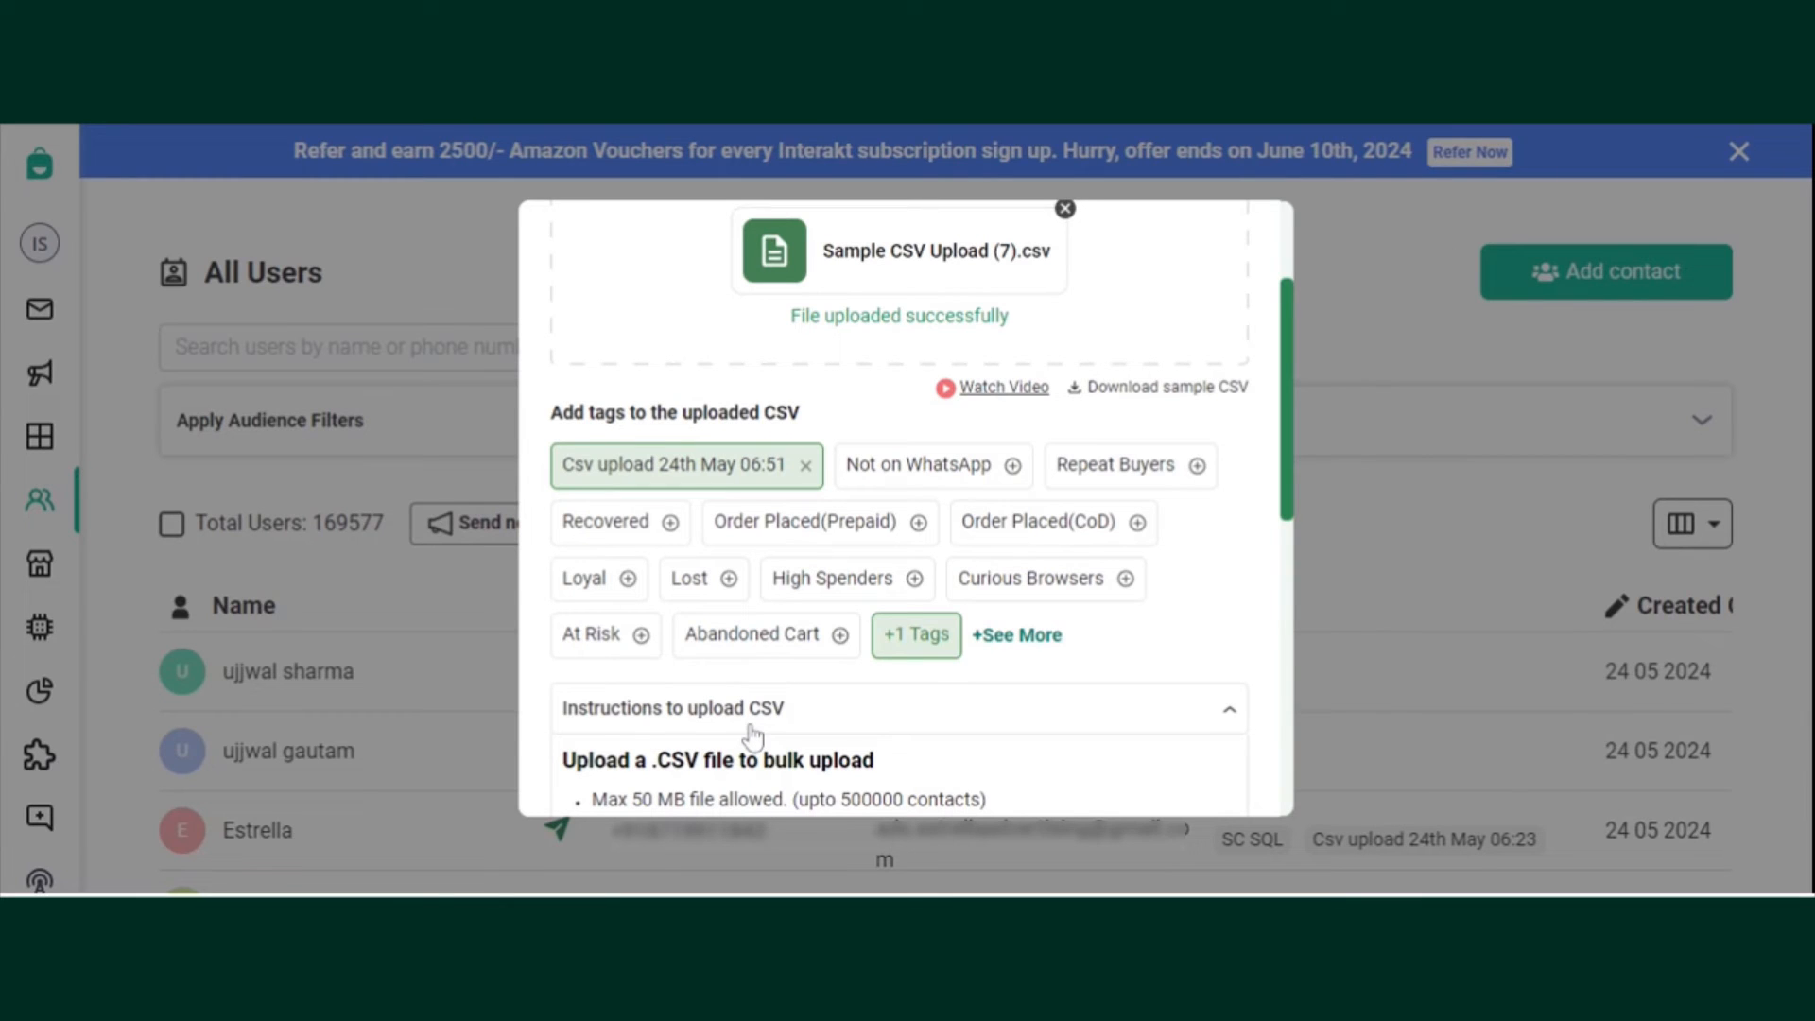
pyautogui.moveTo(1016, 649)
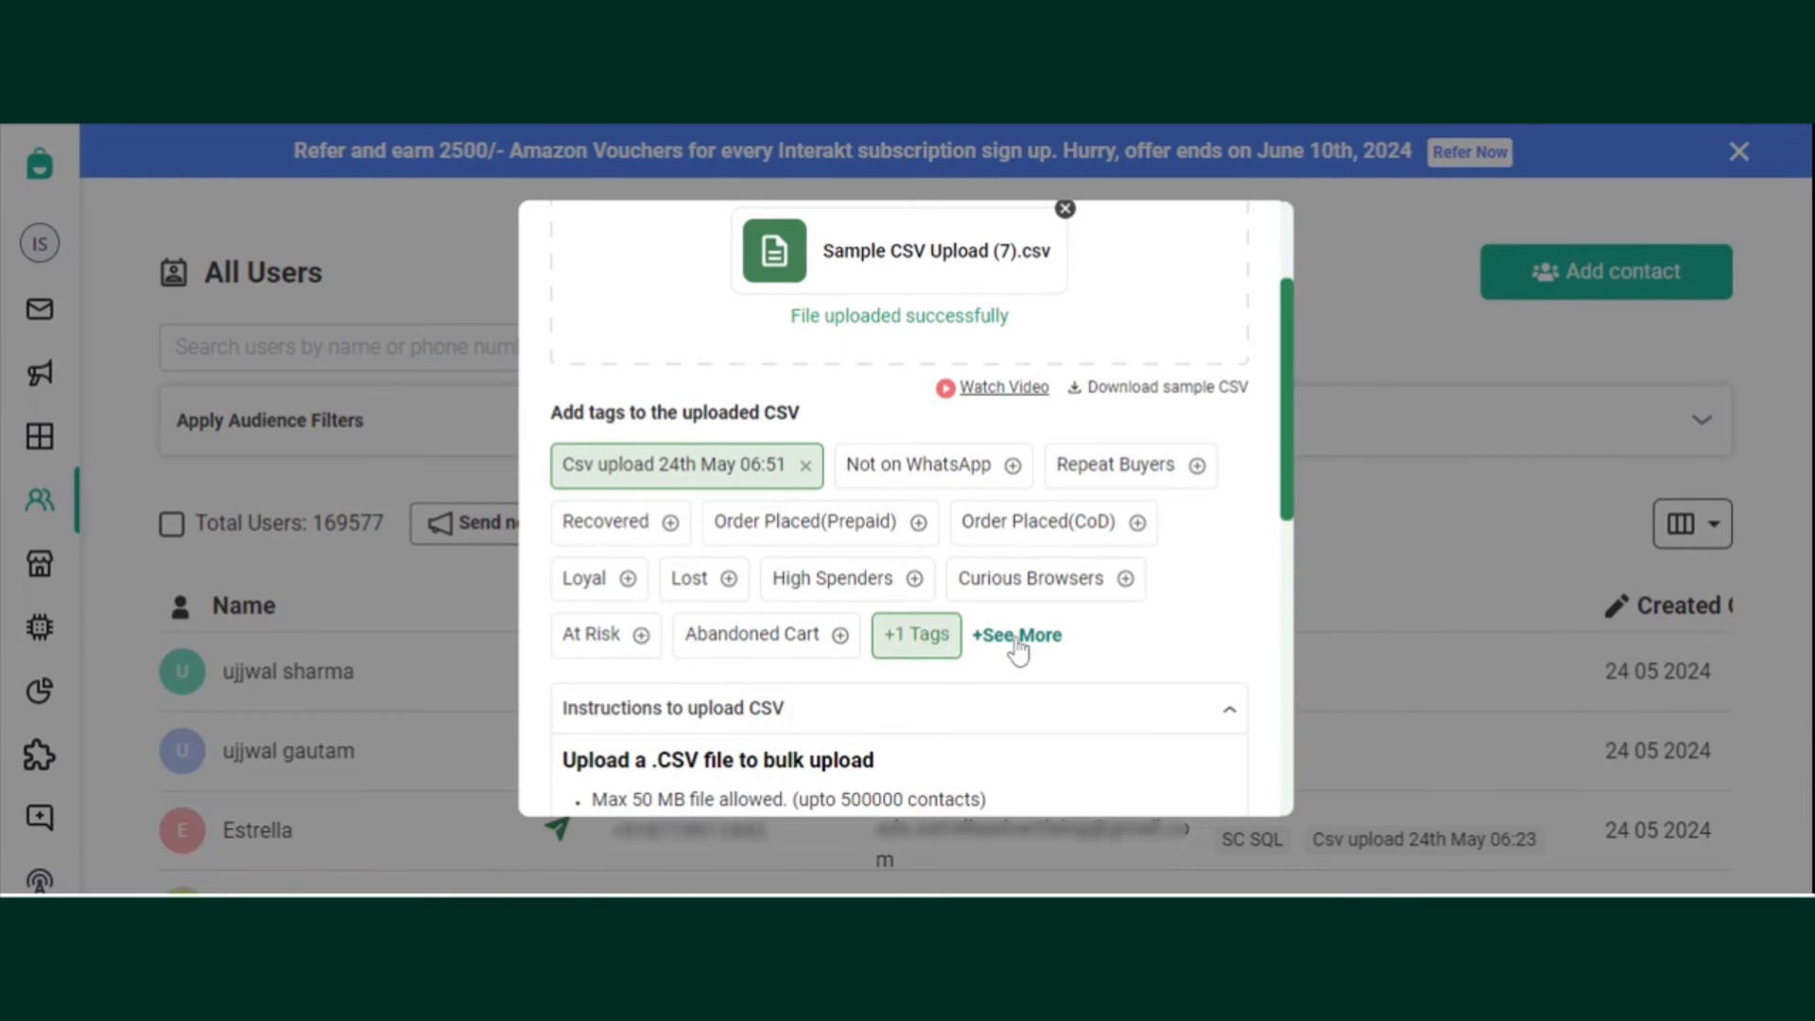
# - Search the tags for 'sheet 123' and attach it to the uploaded contacts
pyautogui.click(1015, 634)
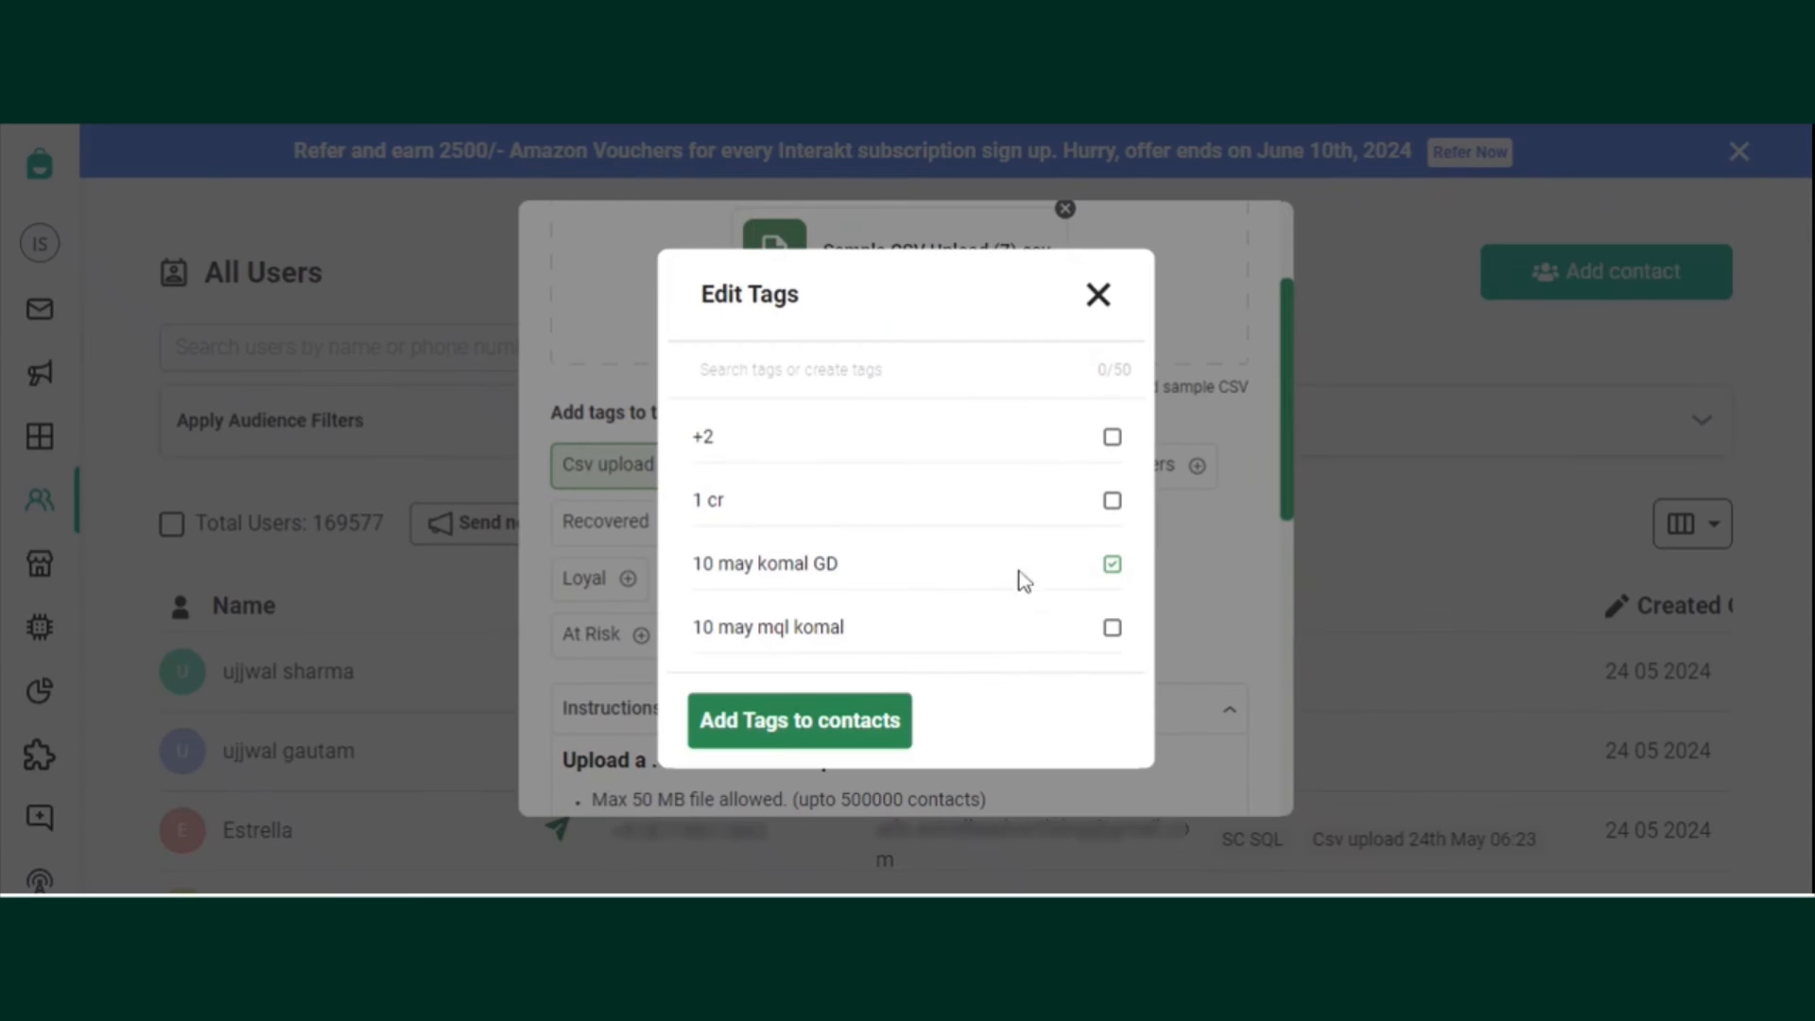
pyautogui.click(810, 369)
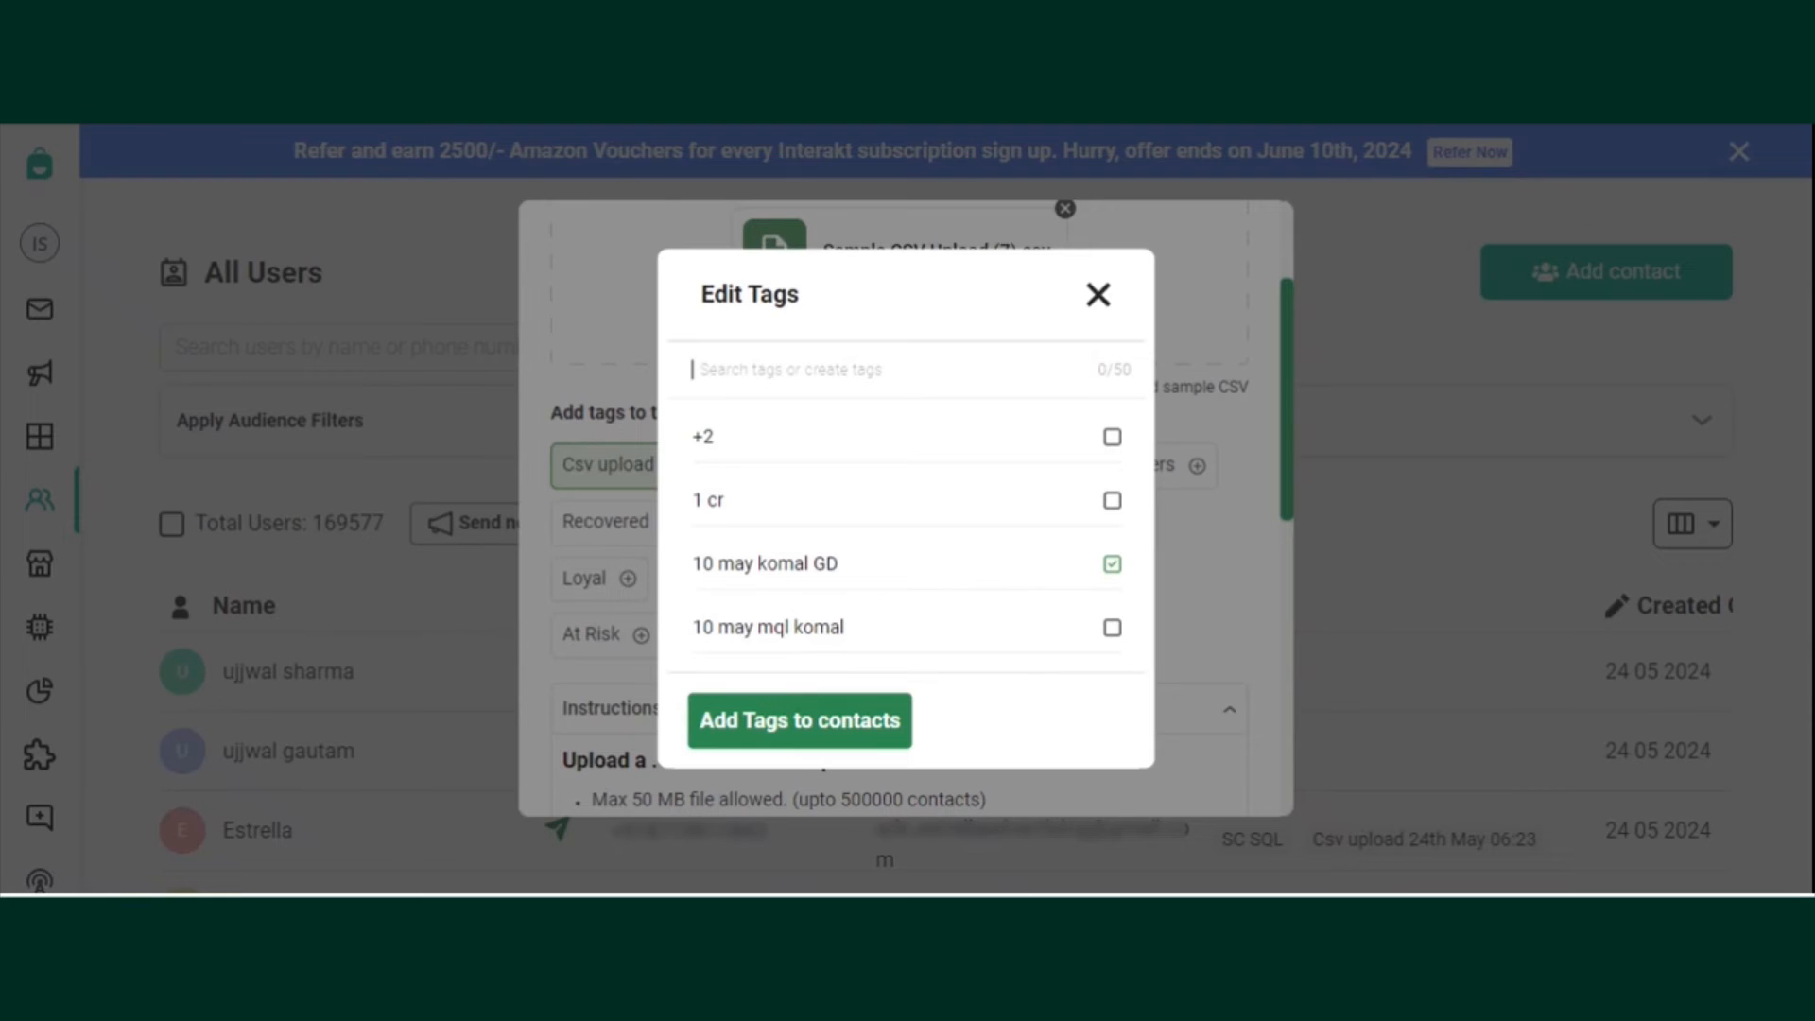
pyautogui.write('sheet')
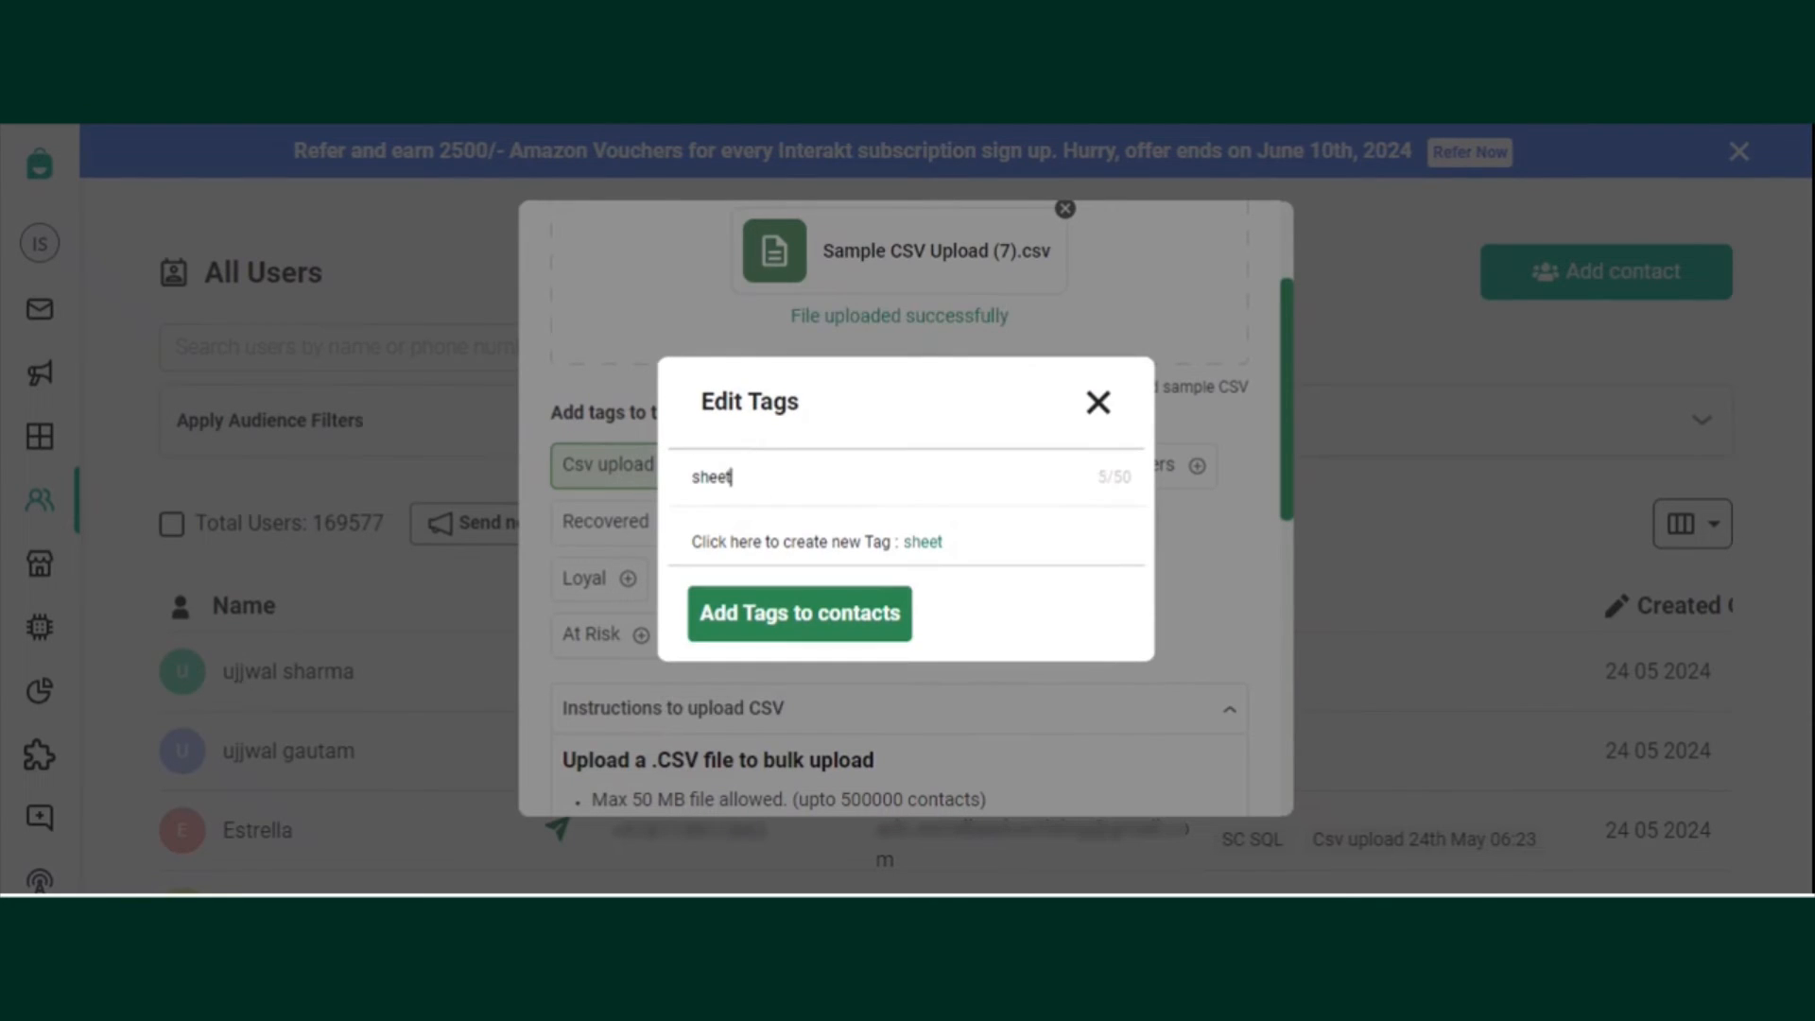
pyautogui.write('123')
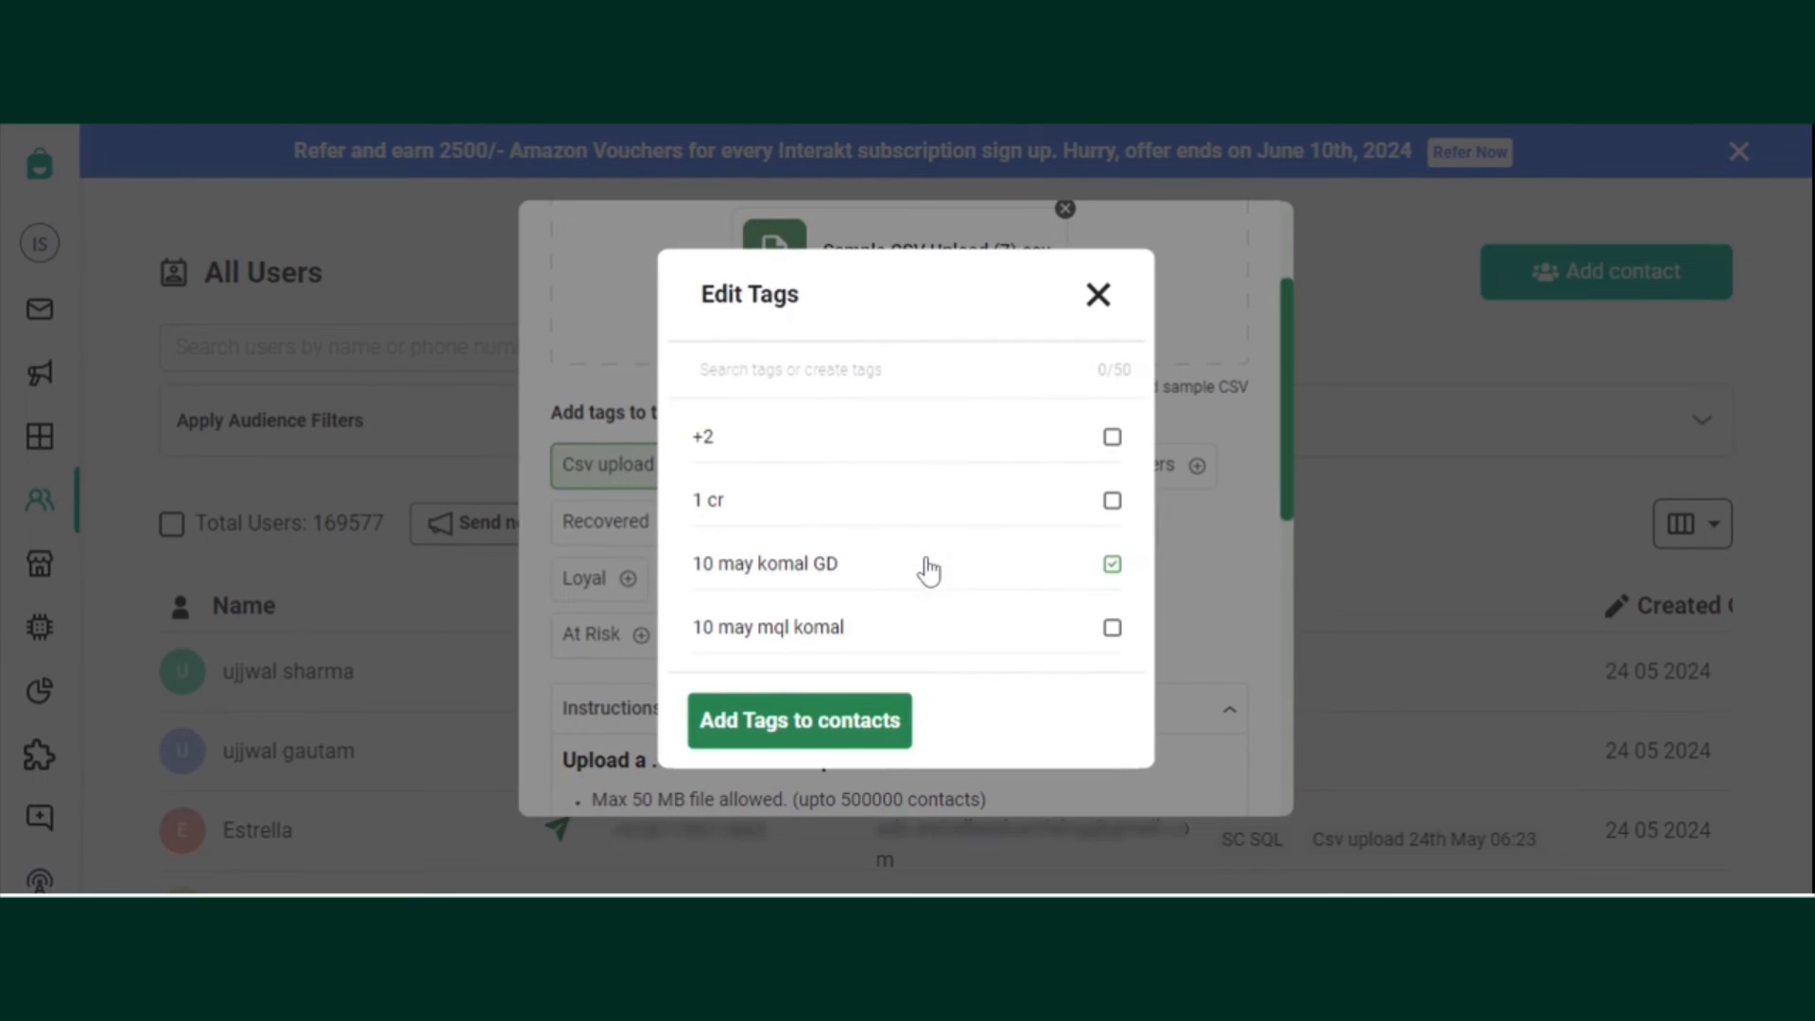
pyautogui.click(798, 718)
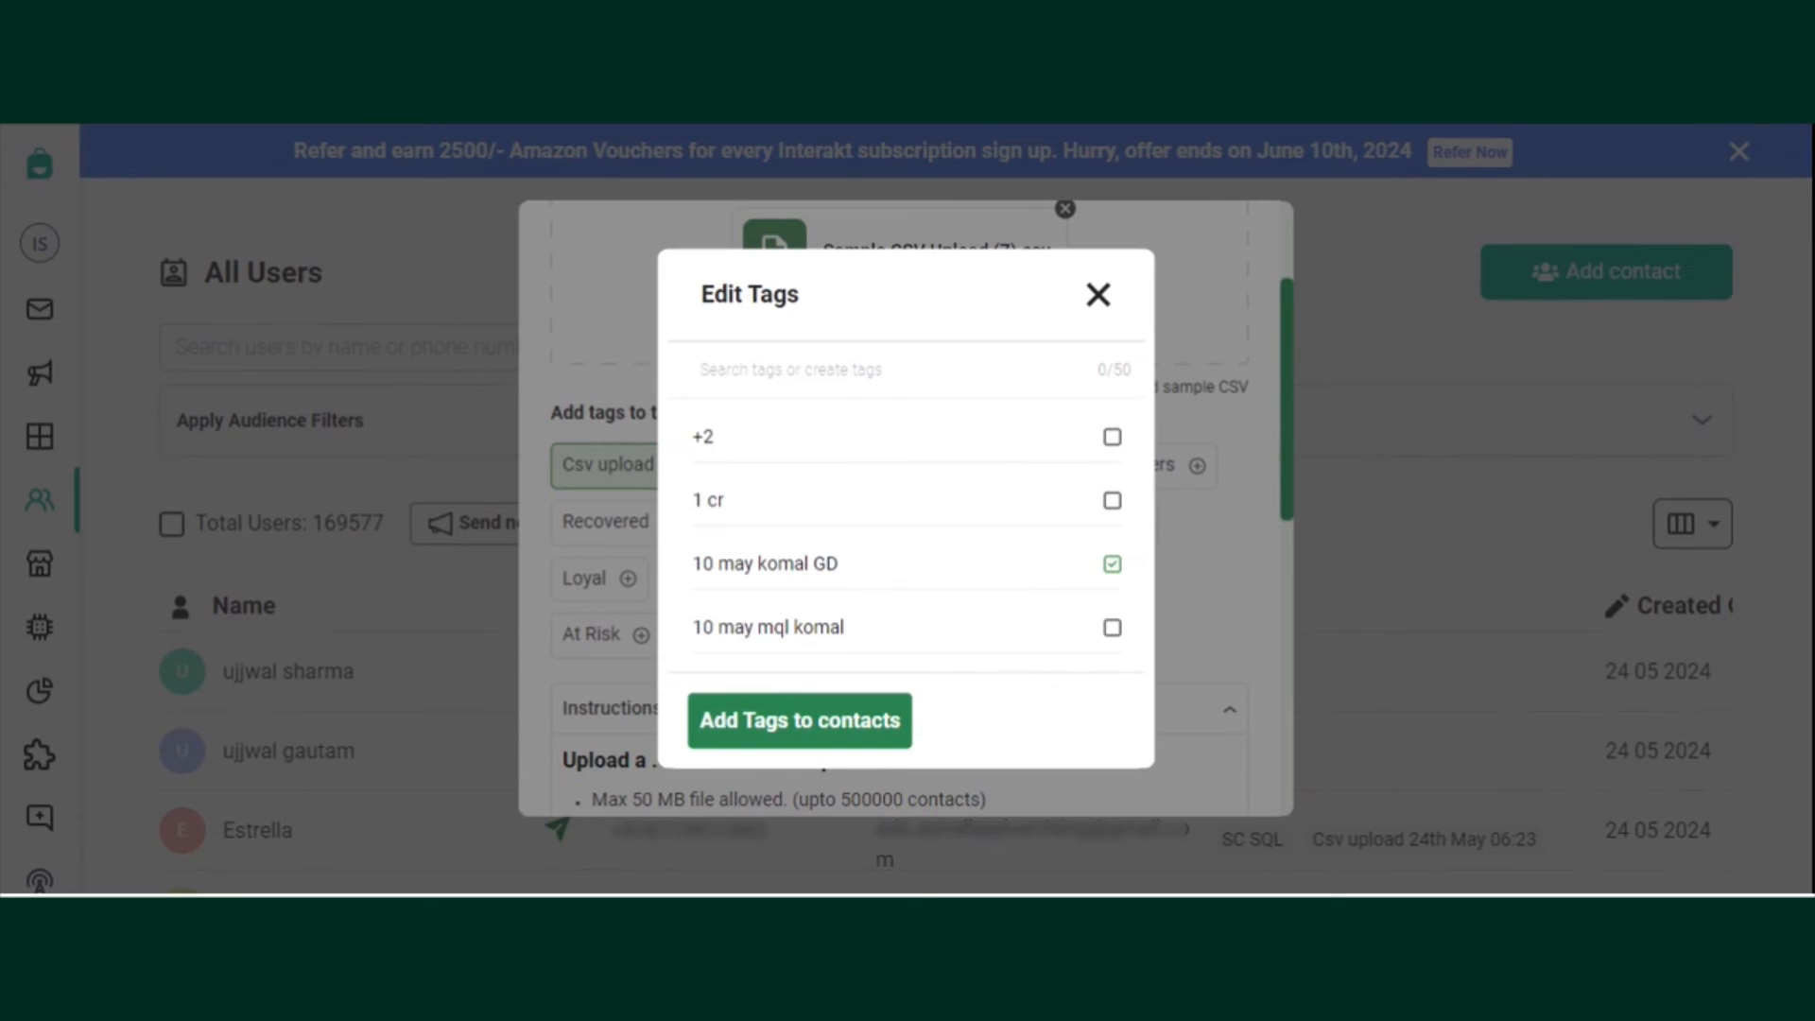
pyautogui.write('sheet')
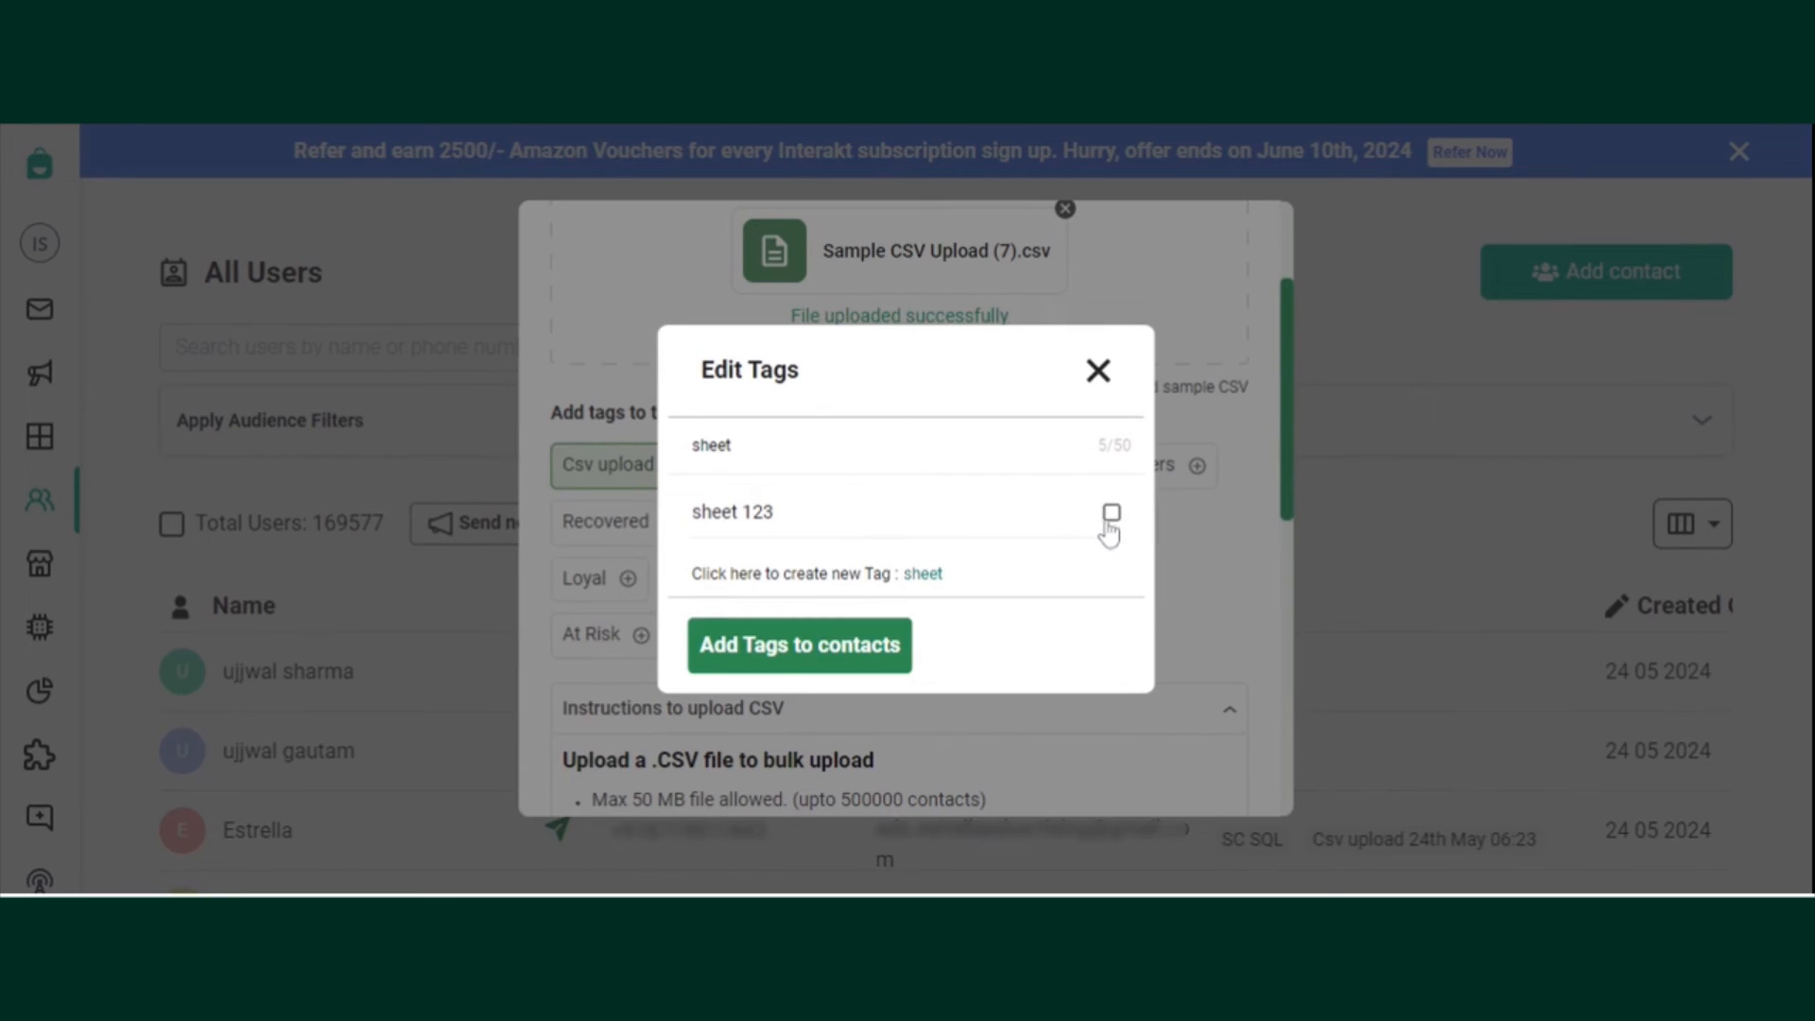
pyautogui.click(1109, 512)
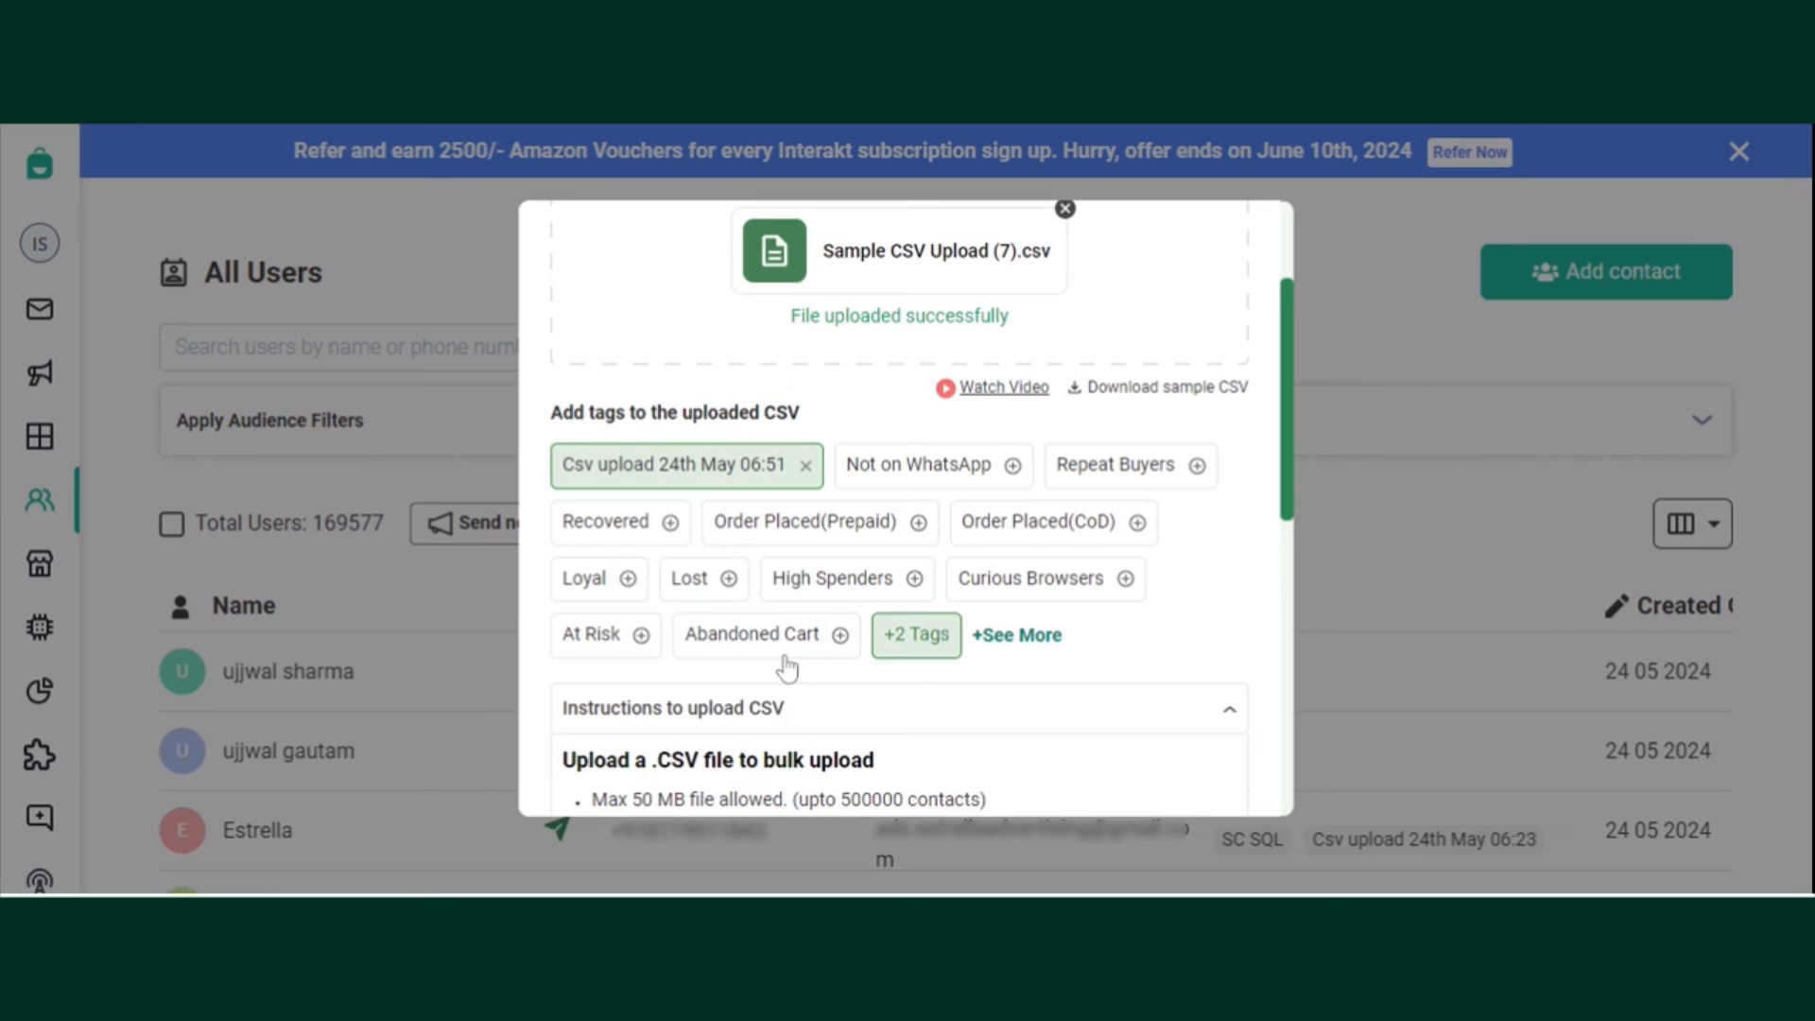
pyautogui.moveTo(1145, 586)
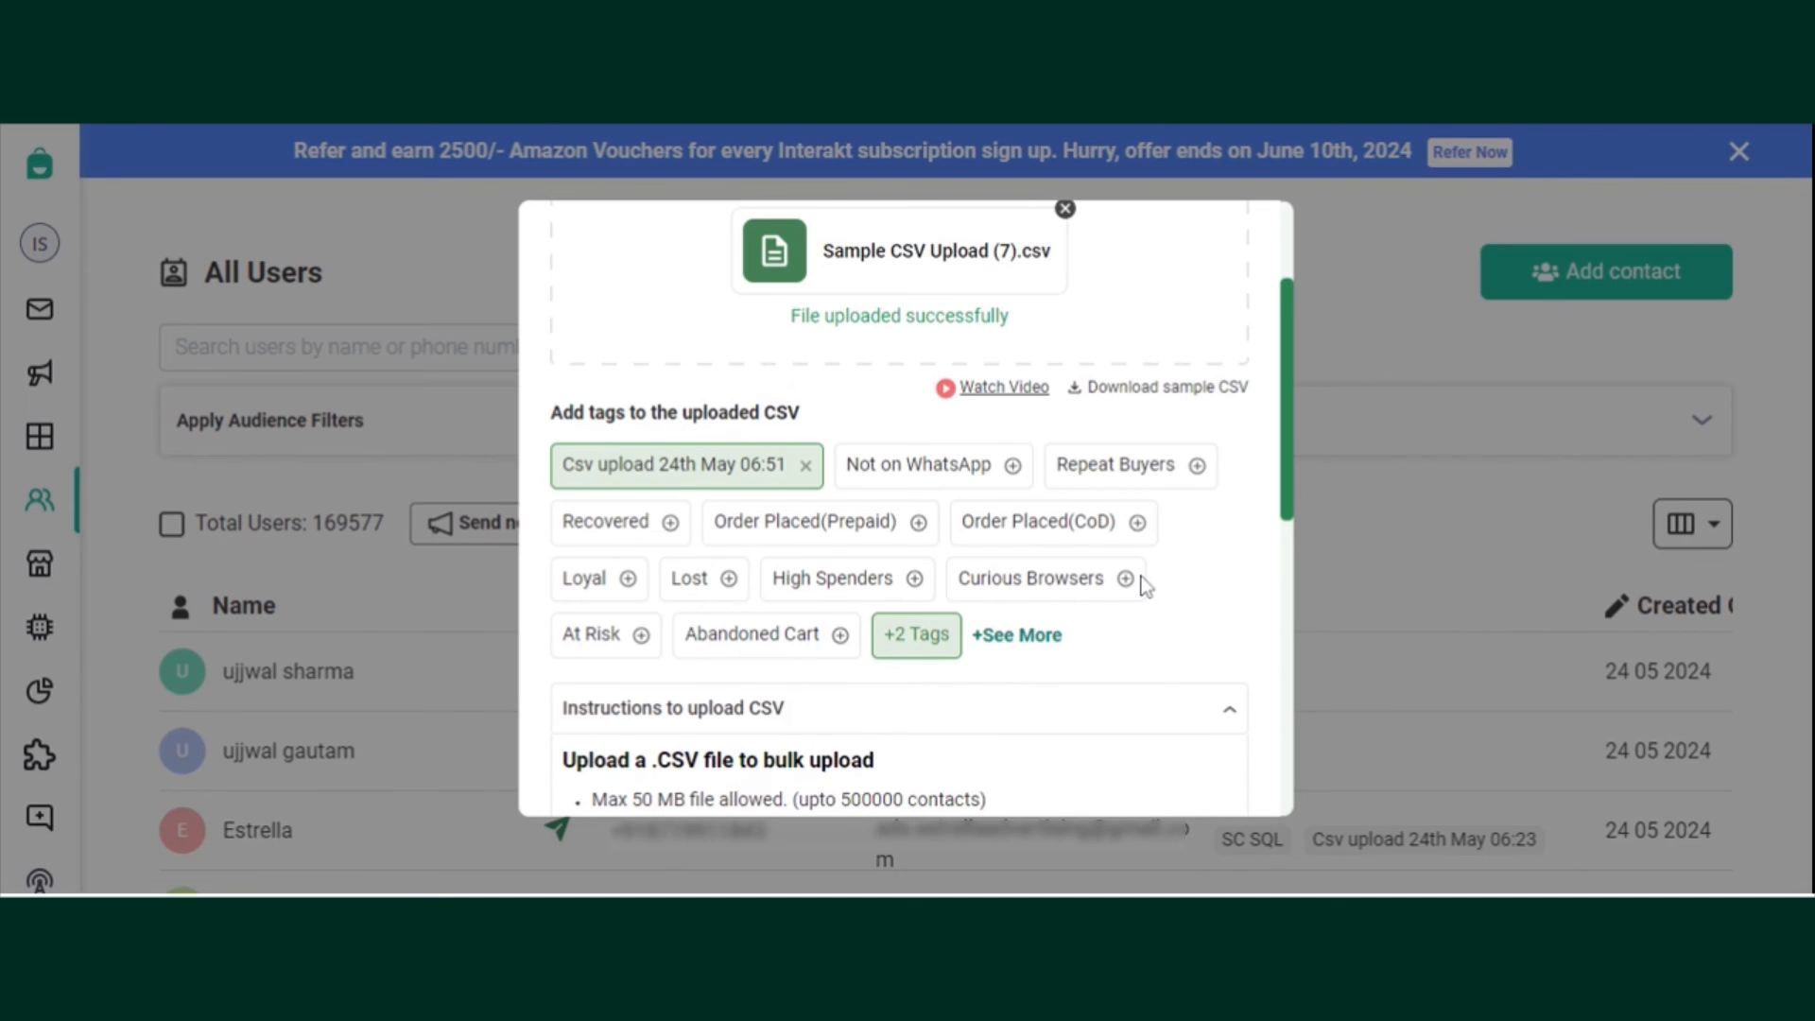
pyautogui.moveTo(963, 391)
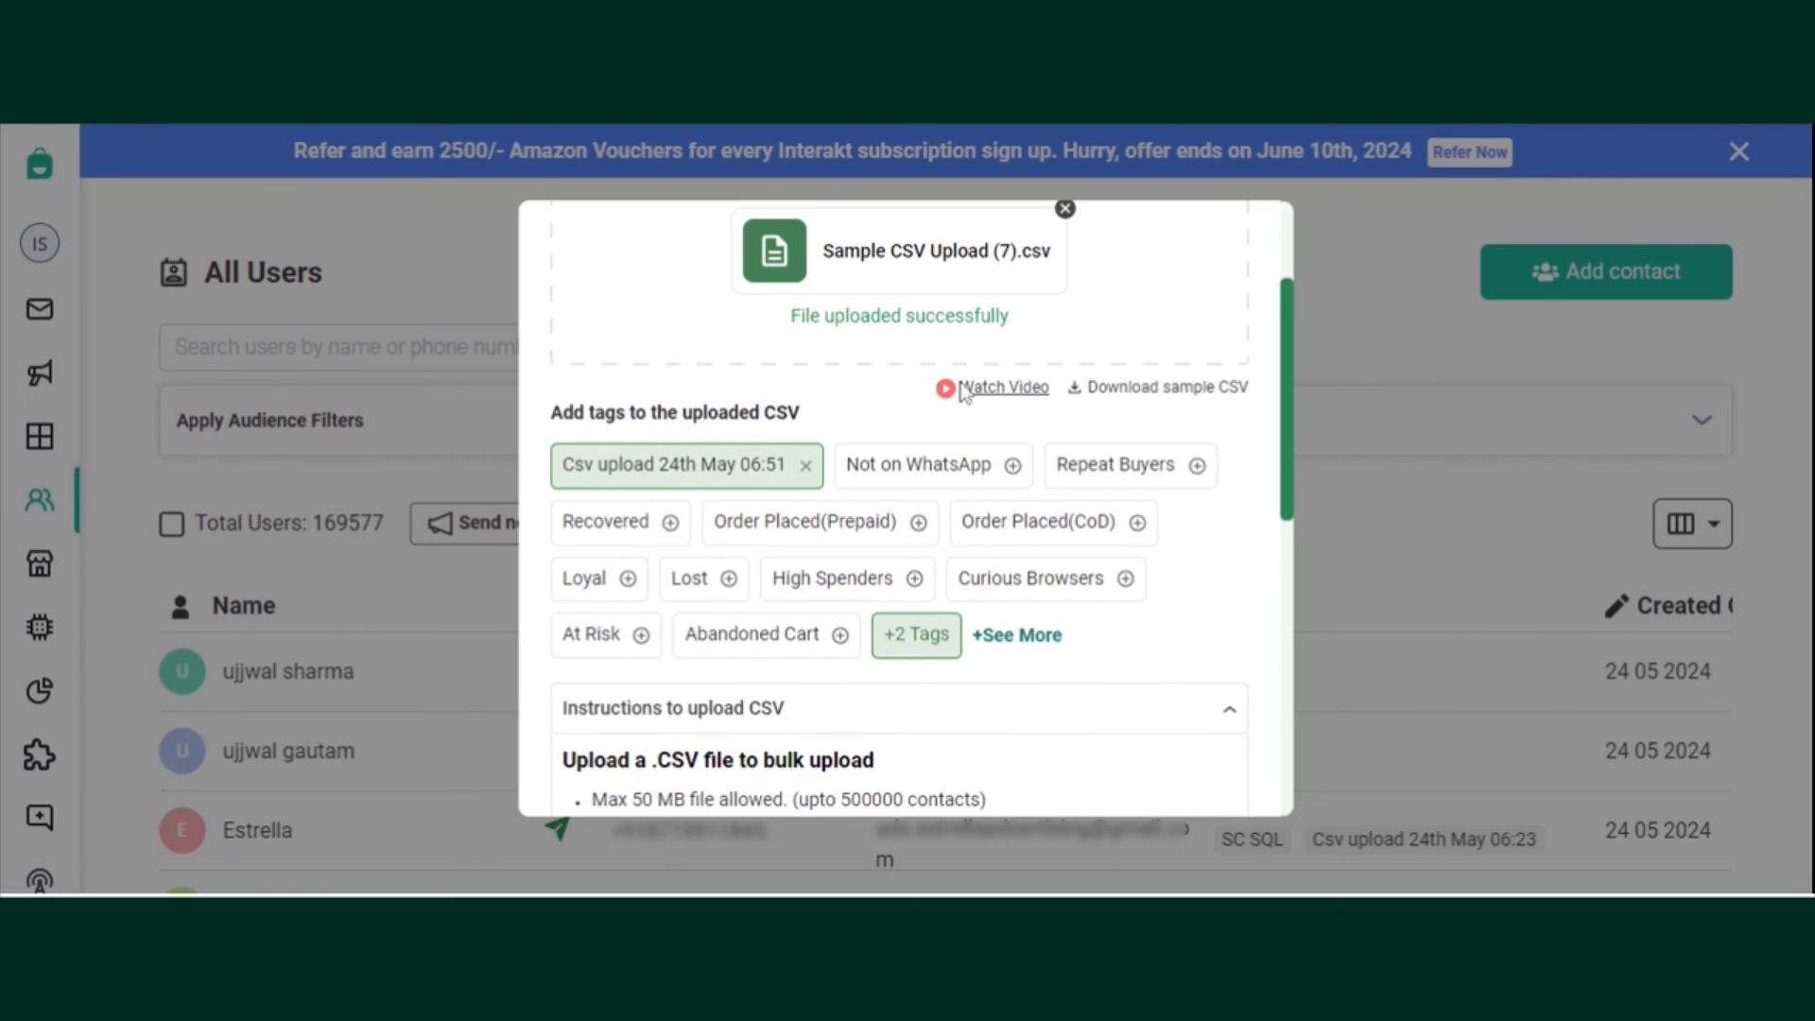